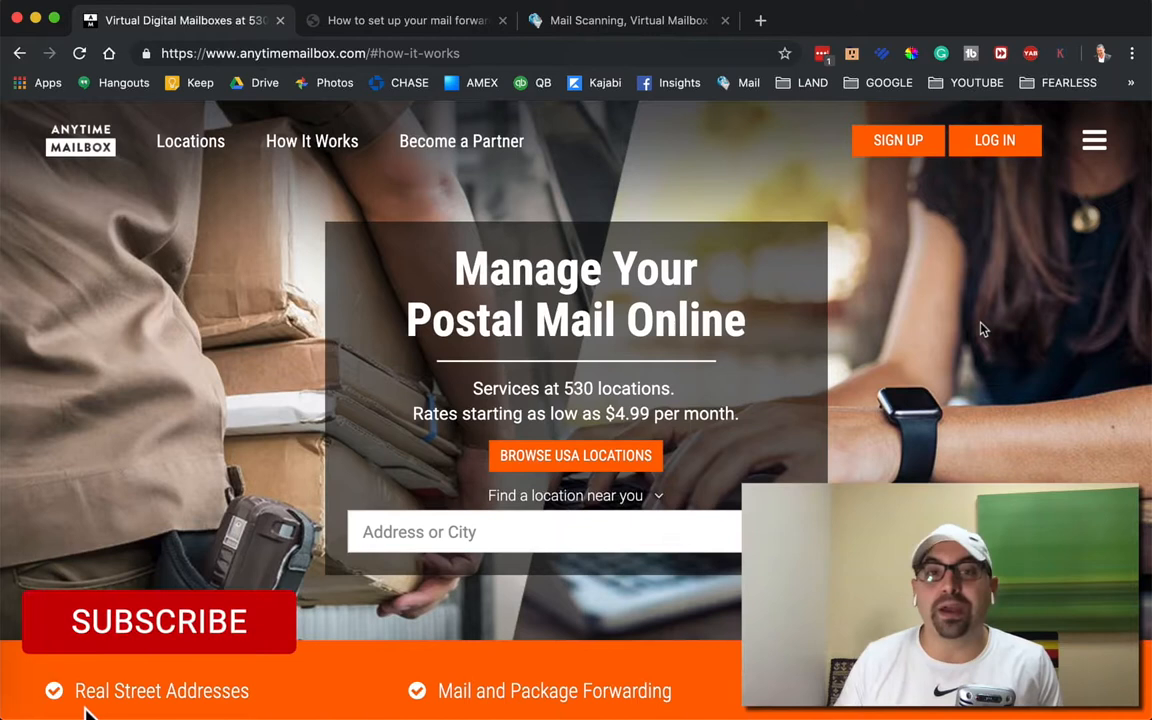
- View Anytime Mailbox's How It Works section with its three steps
left_click(157, 621)
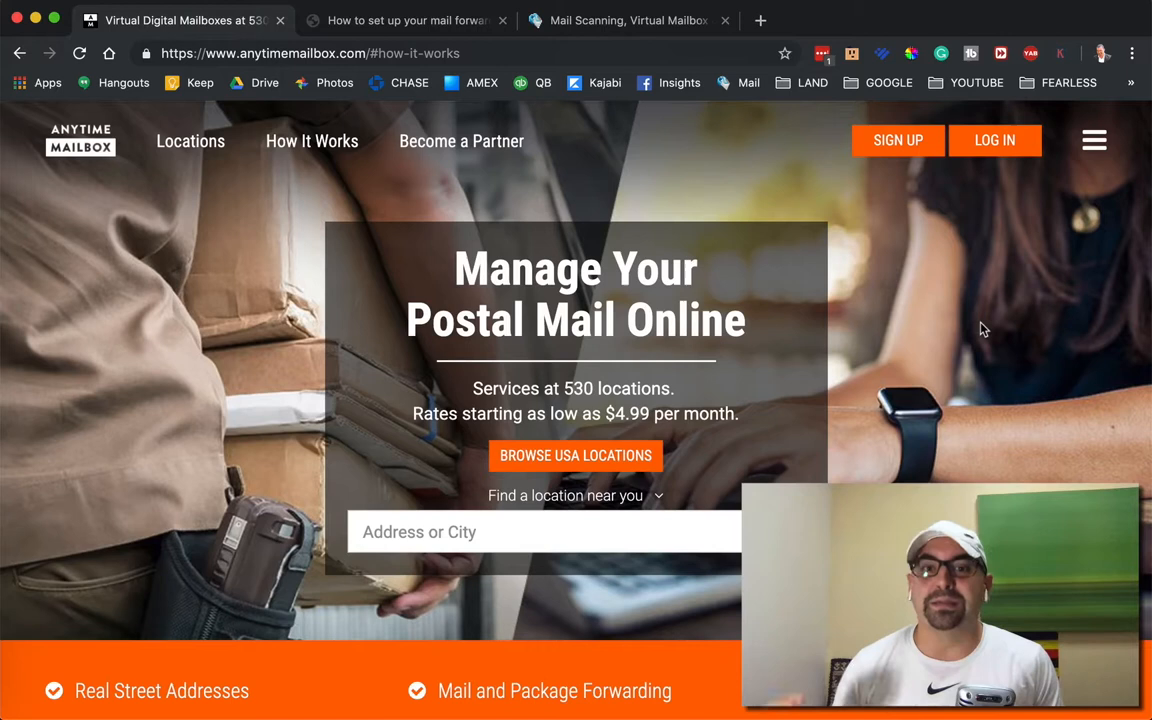
left_click(311, 131)
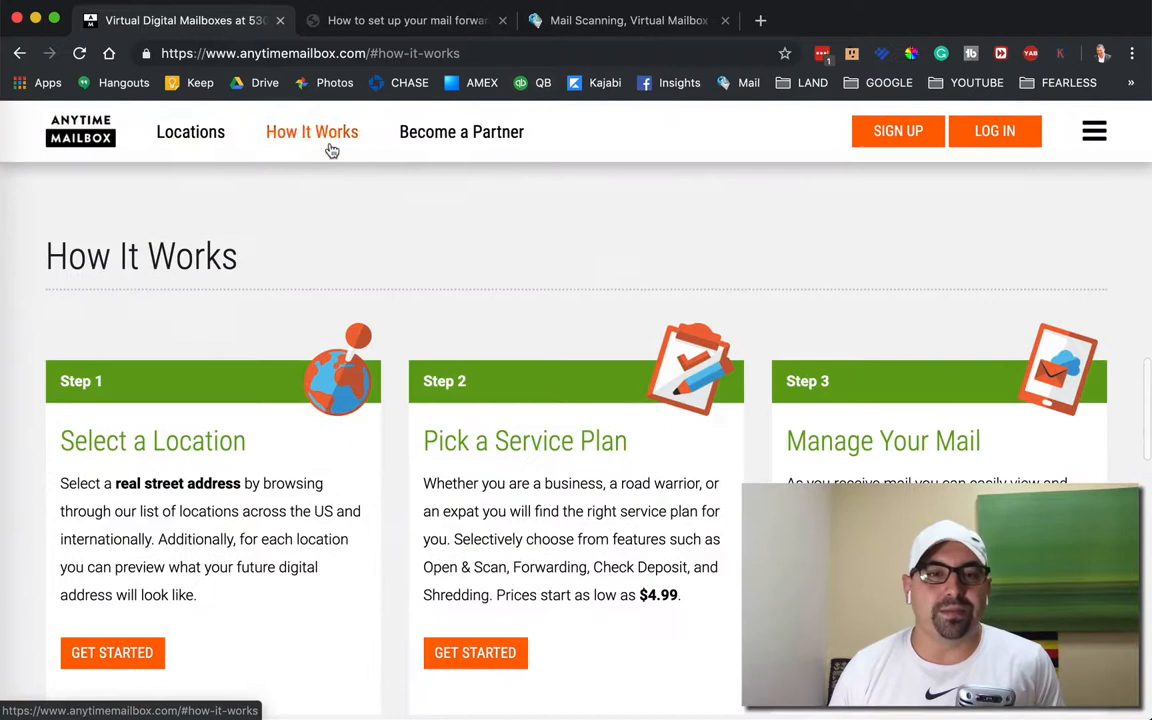
- View Anytime Mailbox's locations listed by US state and Canadian province
scroll("down", 3)
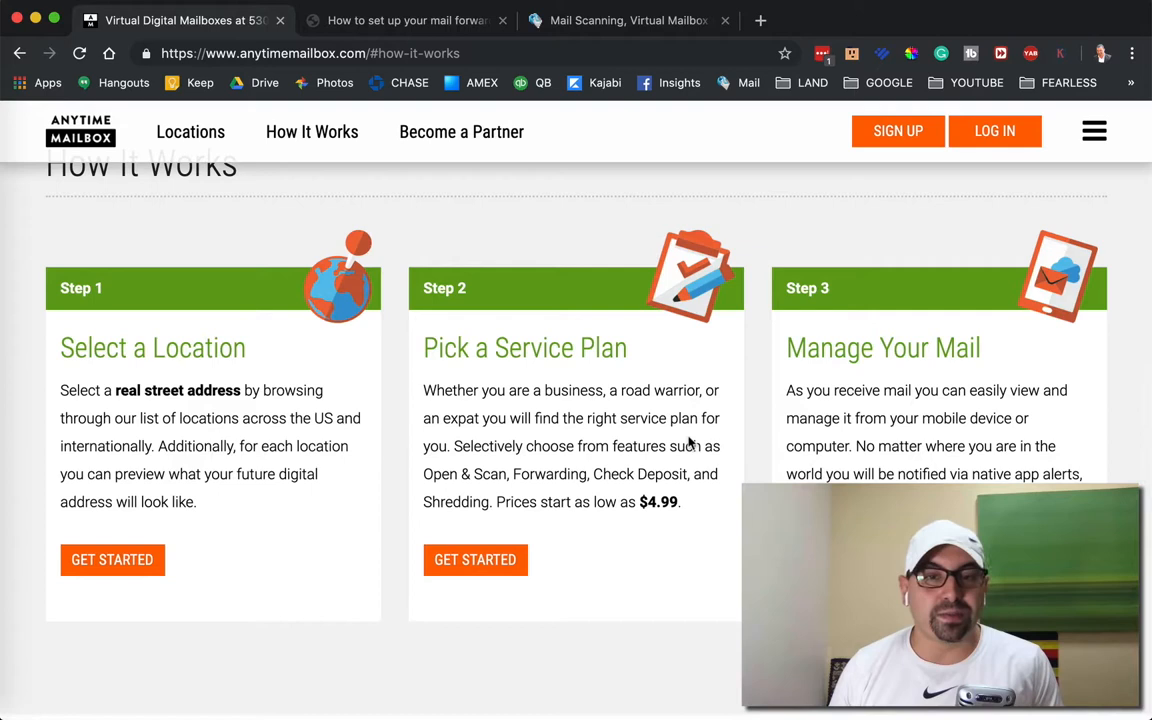
left_click(475, 560)
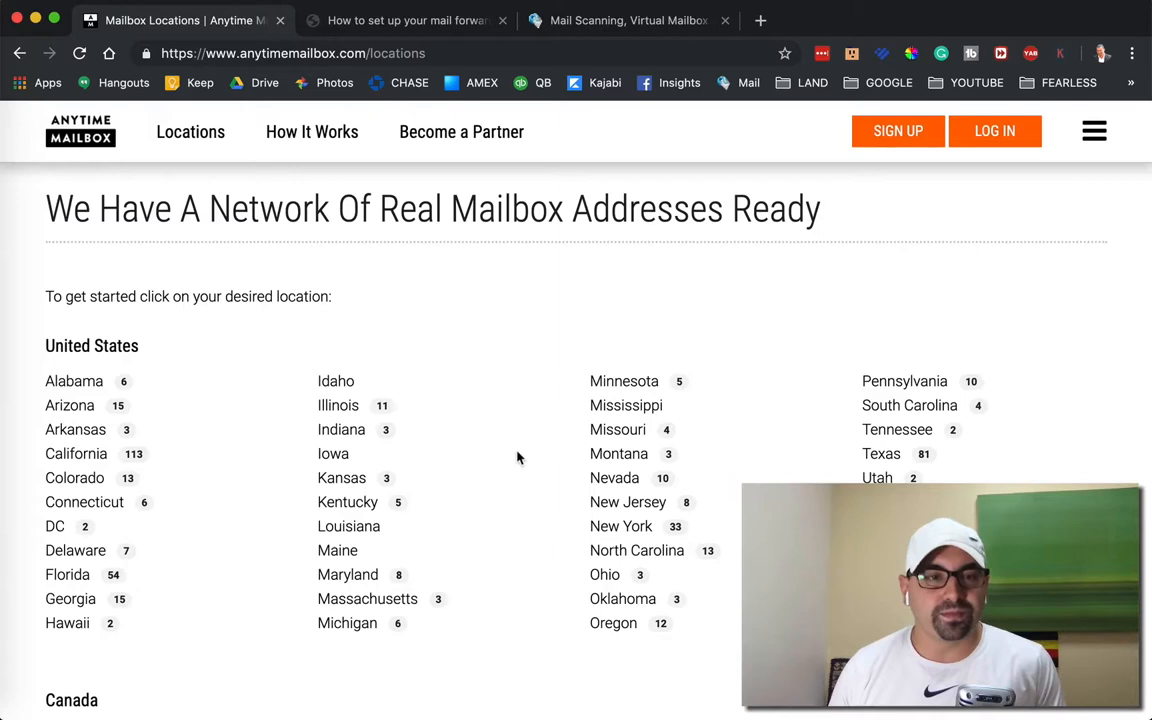
- View Massachusetts mailbox locations such as Boston, North Andover and Randolph with starting prices
left_click(367, 550)
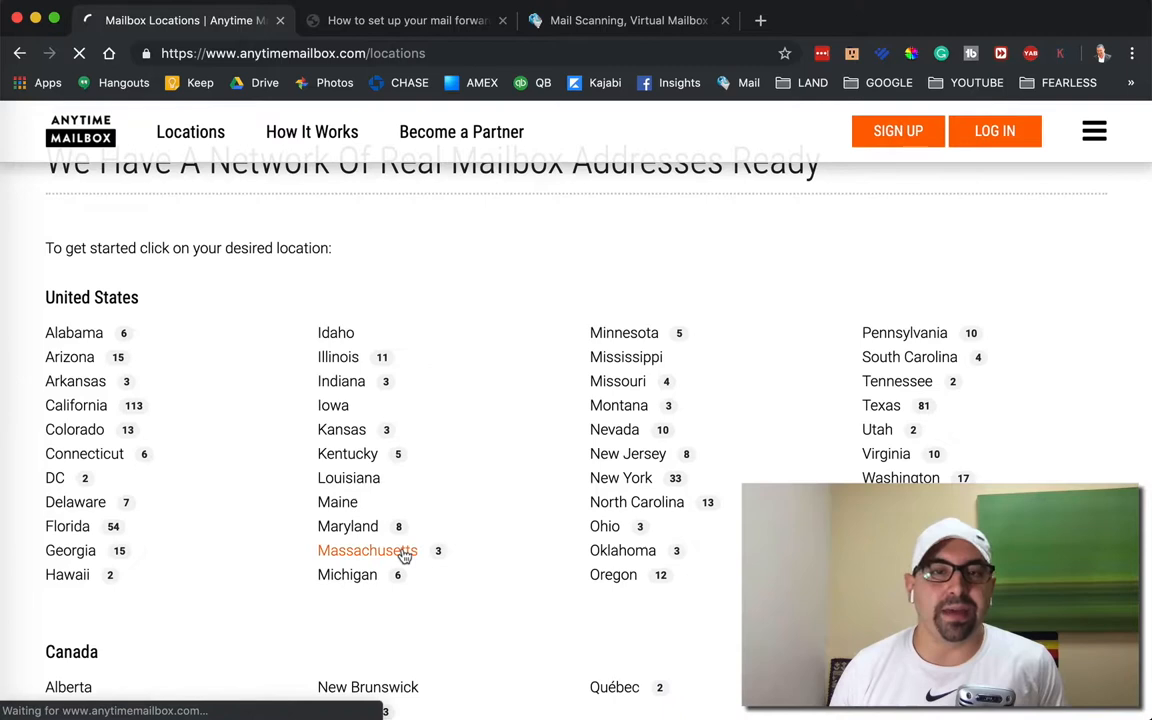
left_click(367, 550)
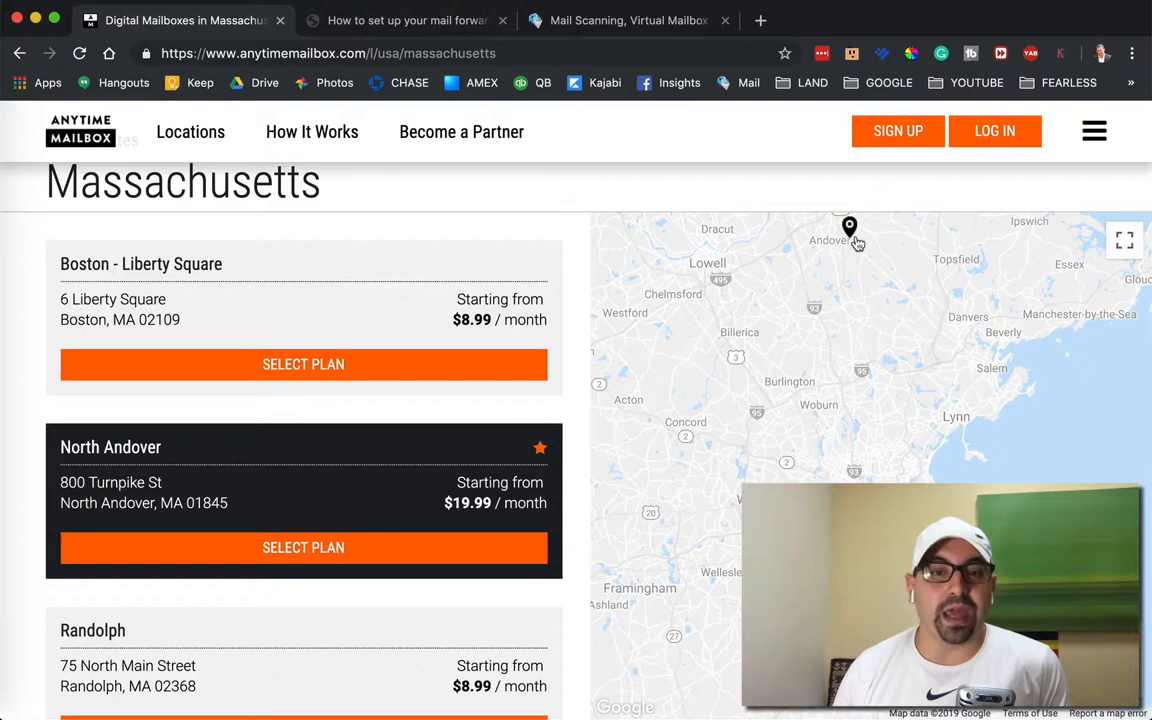
scroll("down", 3)
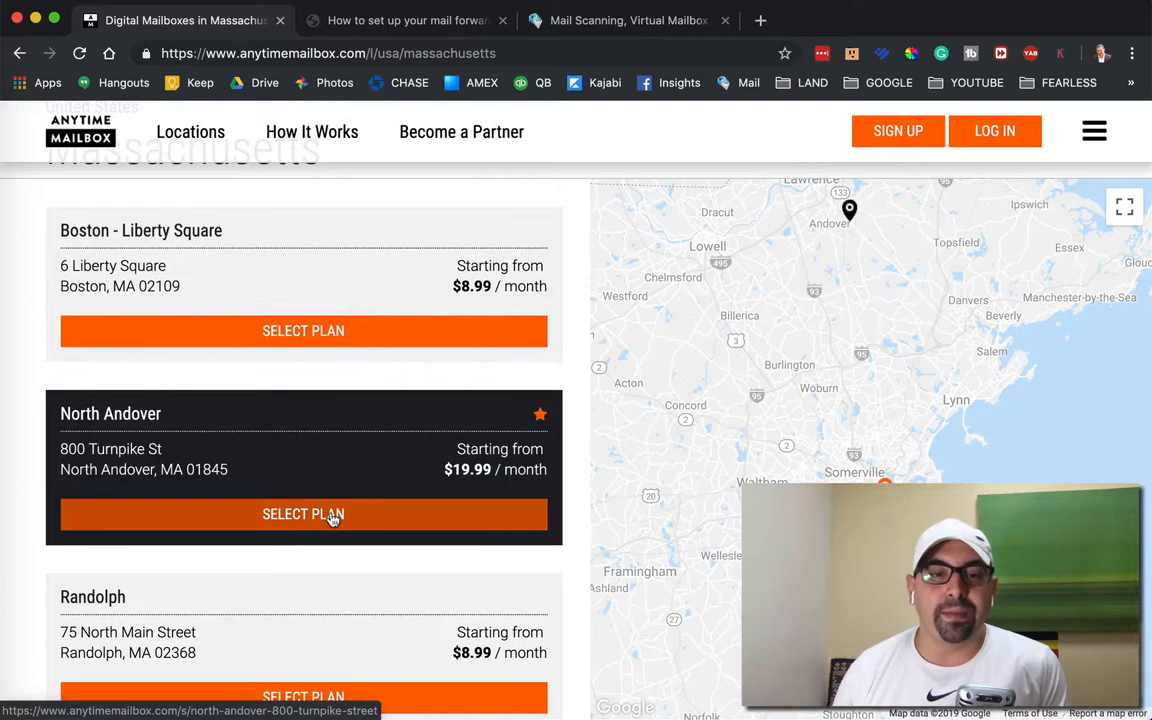
- Review the North Andover location's address, features and Silver, Gold and Unlimited plans
left_click(303, 514)
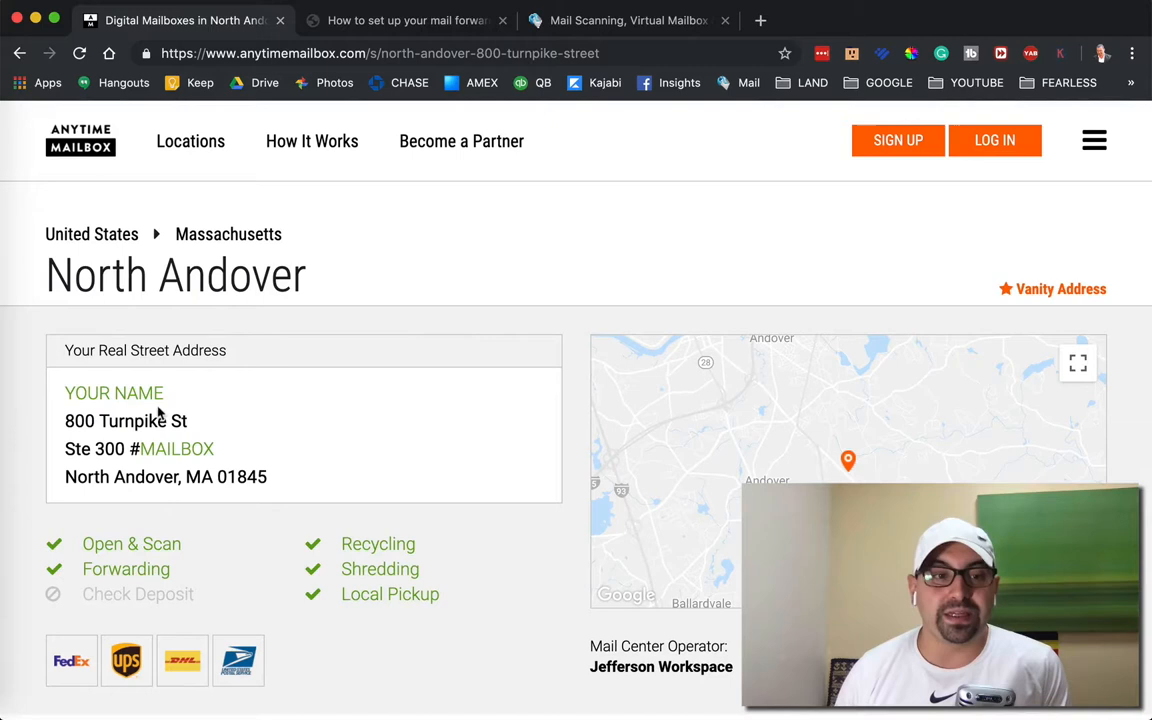
scroll("down", 3)
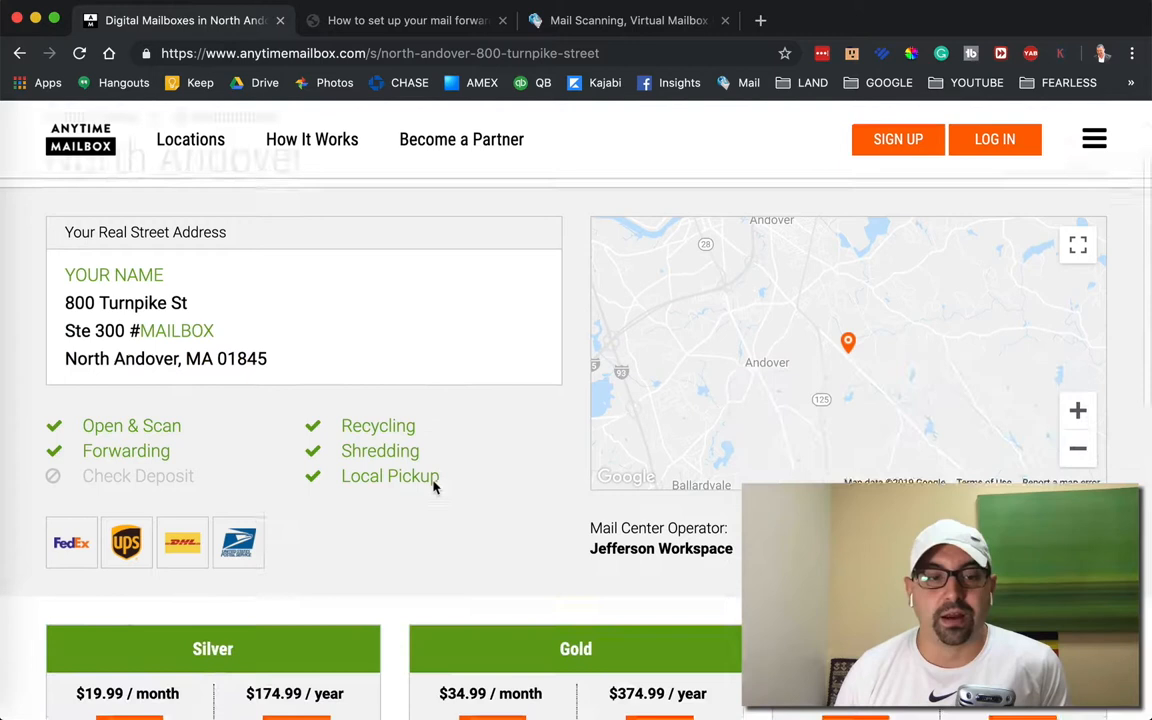
scroll("down", 3)
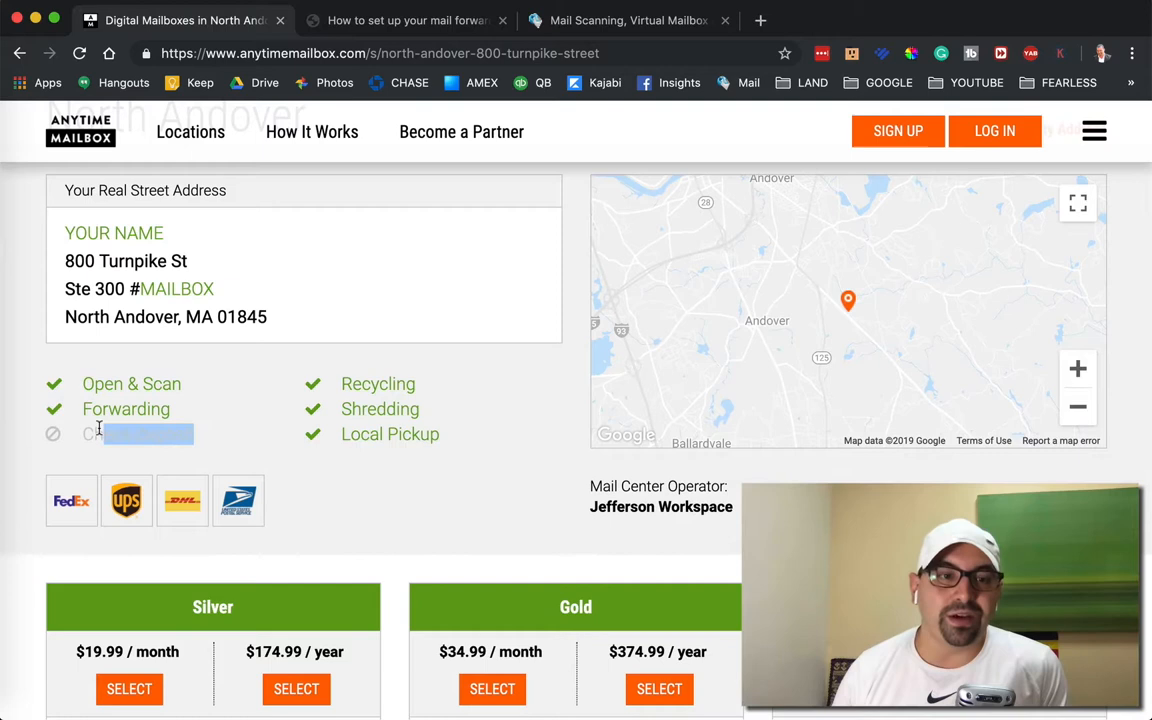
scroll("down", 3)
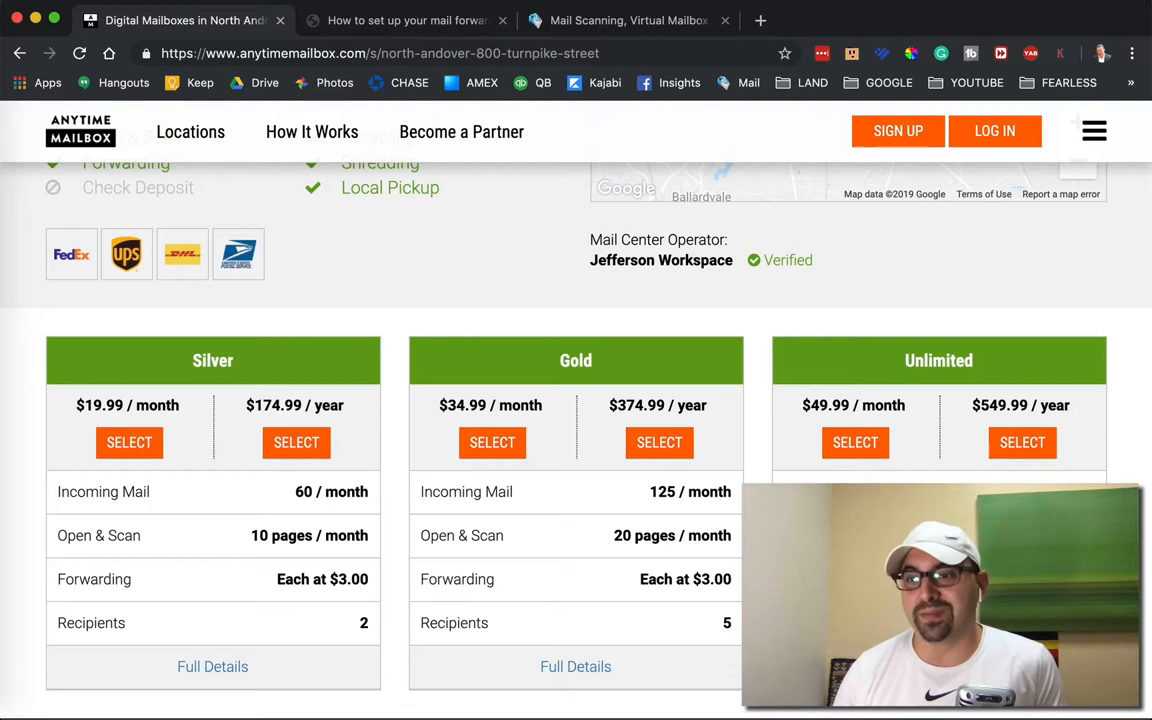
mouse_move(925, 407)
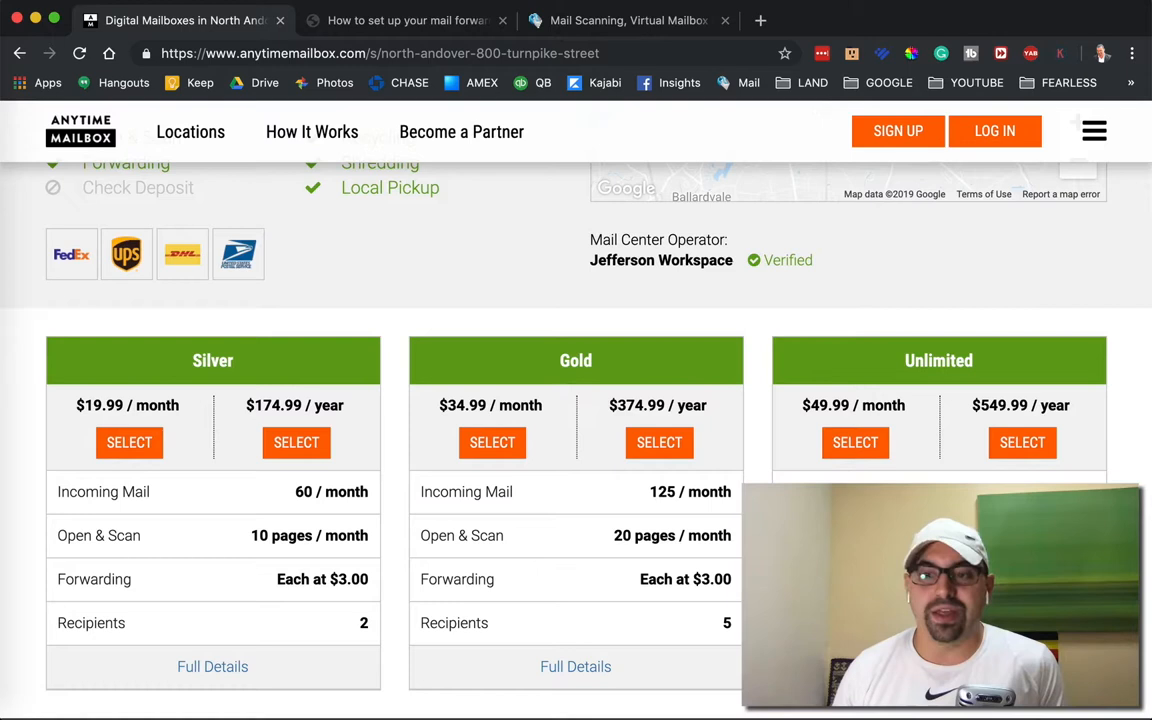
scroll("down", 3)
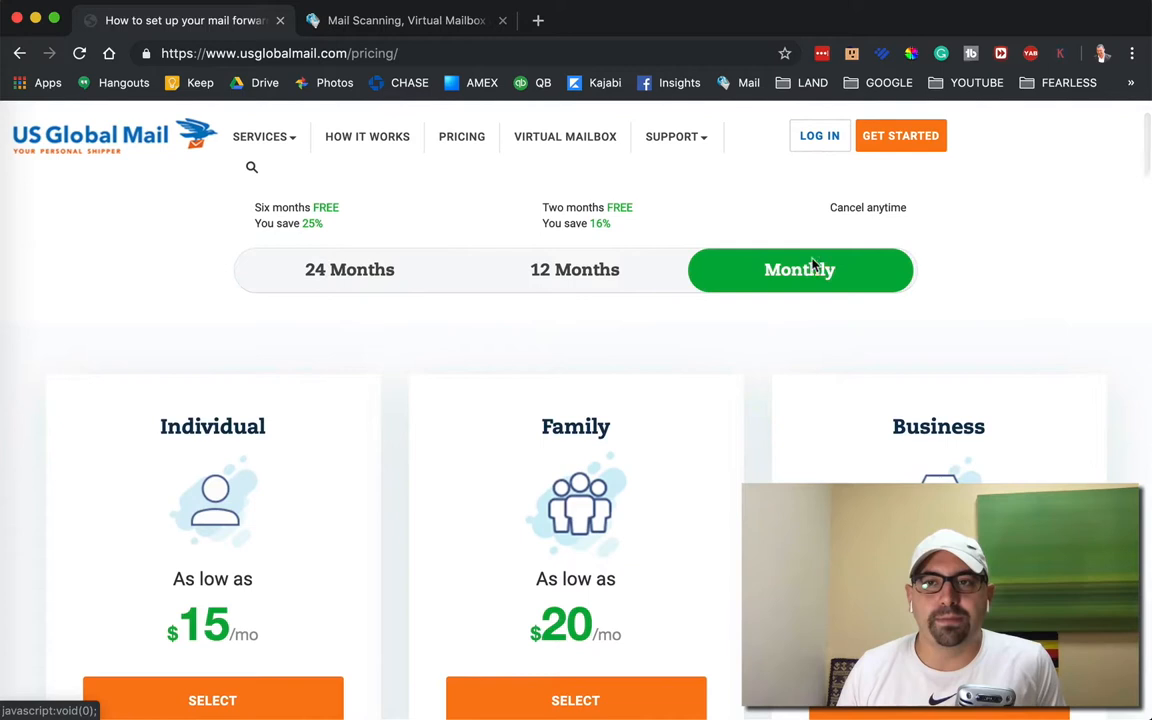
- Review US Global Mail's Individual, Family and Business plans and start Business plan sign-up
scroll("down", 3)
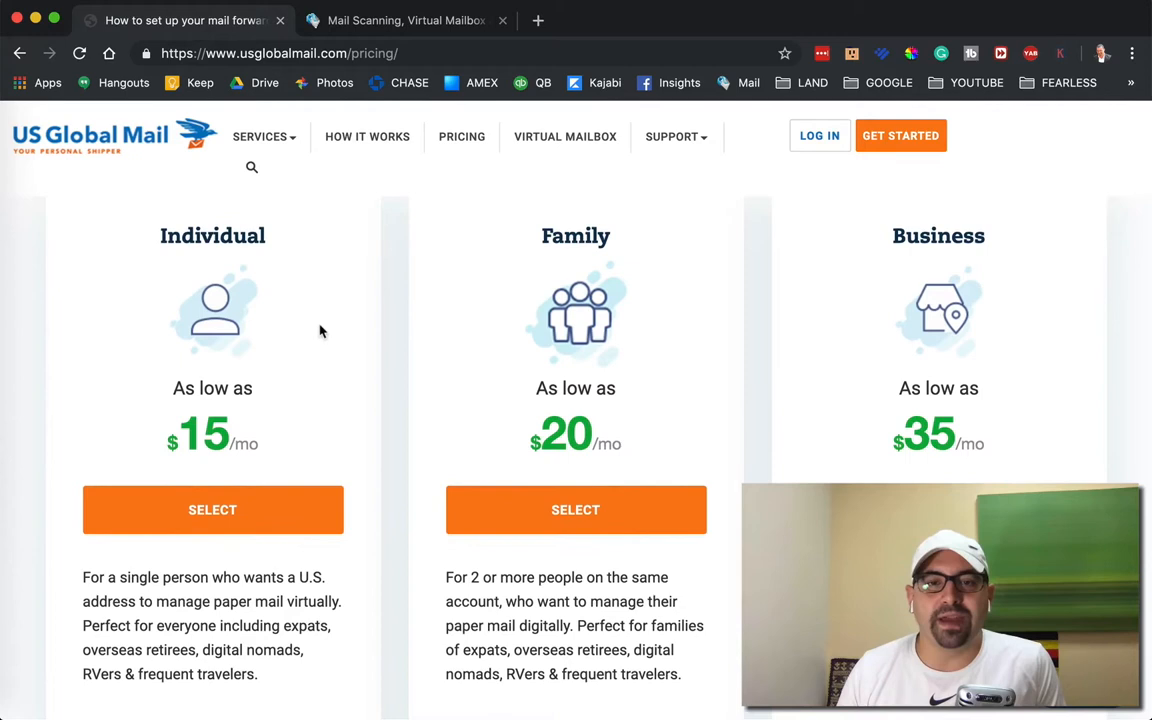
scroll("down", 3)
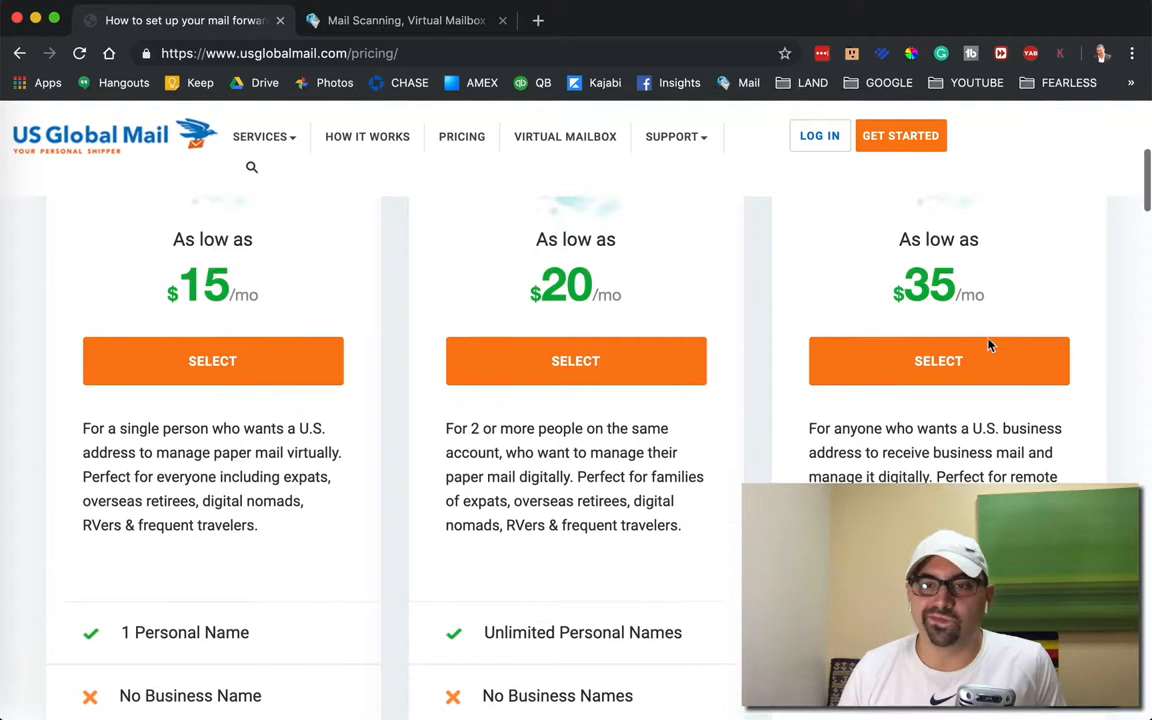
left_click(938, 361)
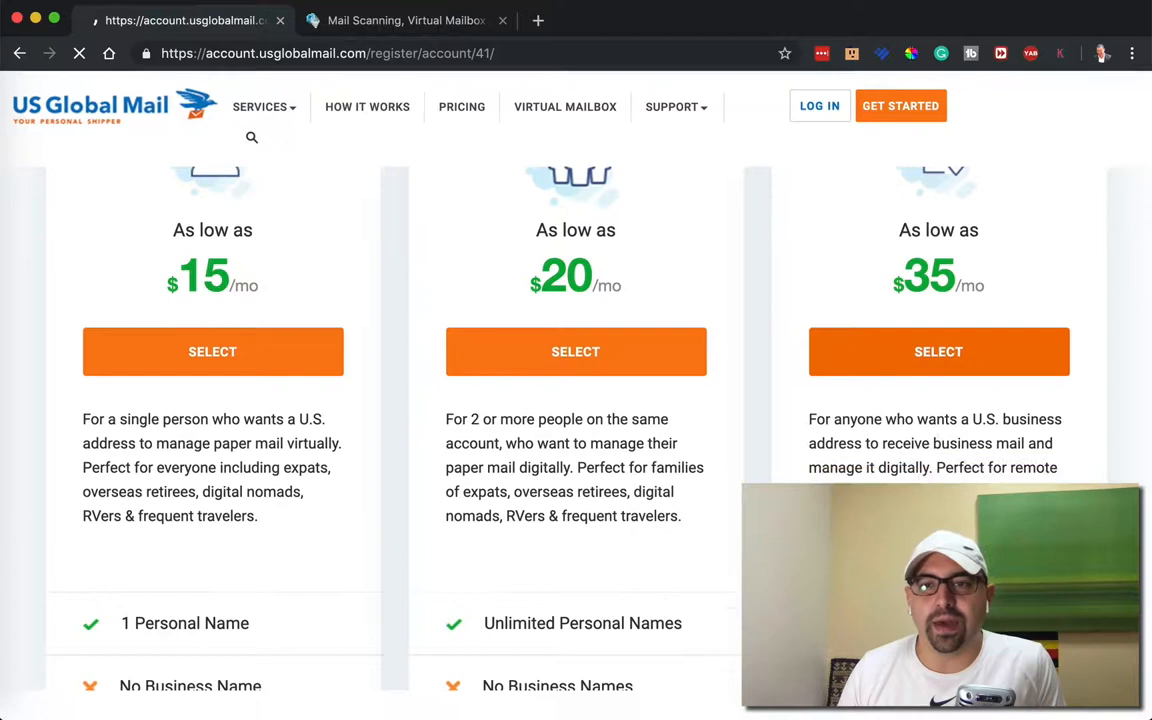
left_click(938, 351)
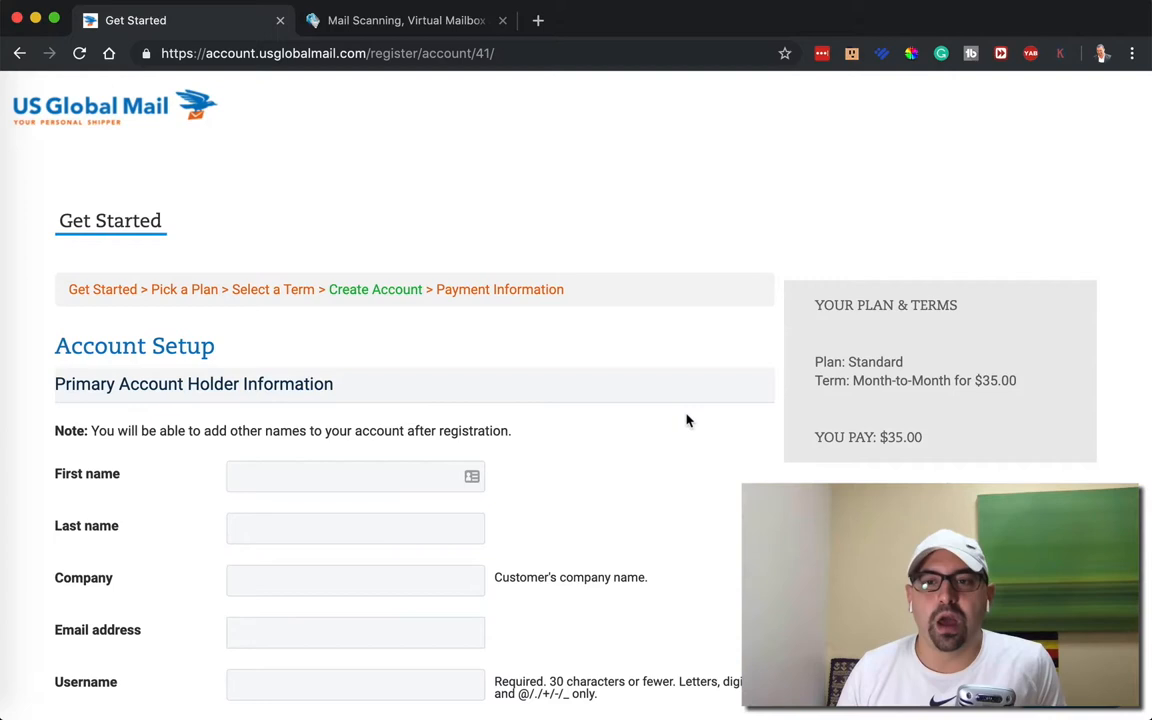
left_click(22, 53)
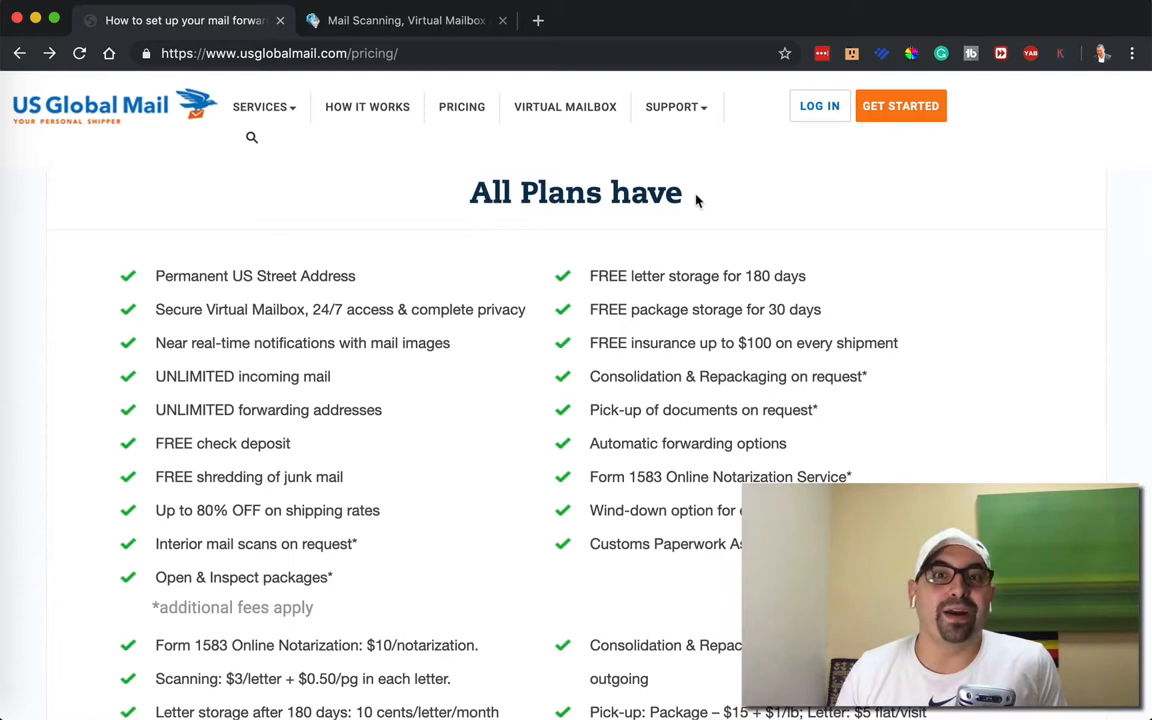
mouse_move(193, 297)
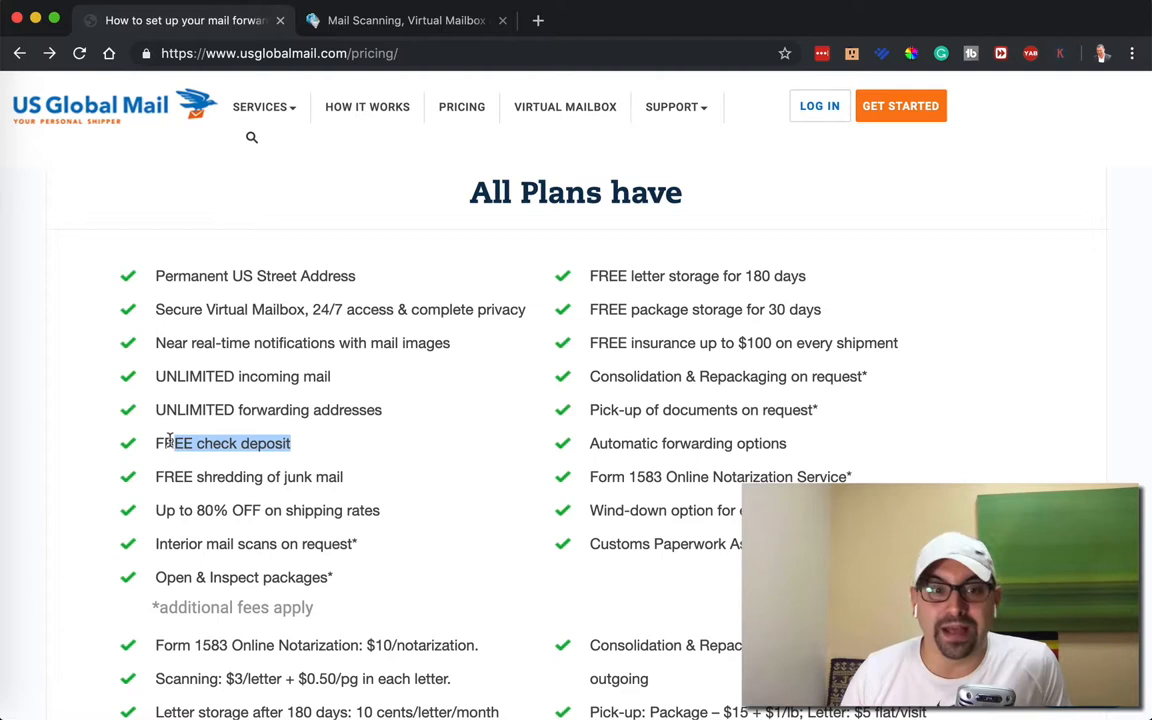
scroll("down", 3)
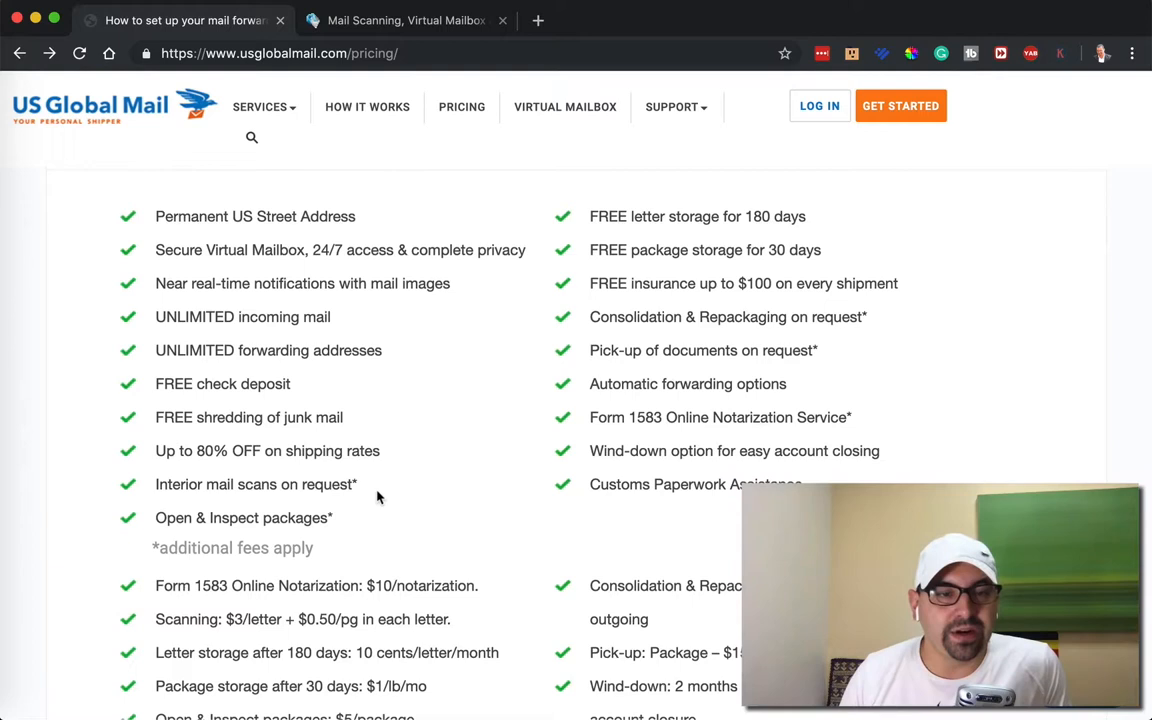
scroll("down", 3)
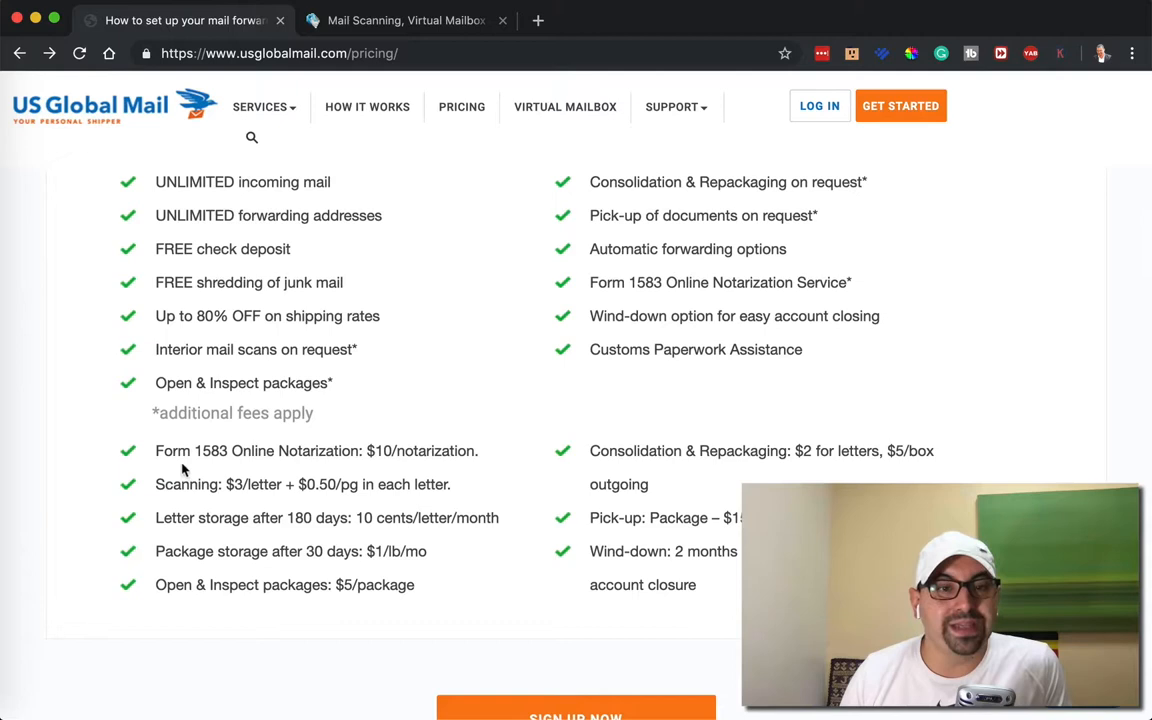
left_click_drag(156, 451, 313, 451)
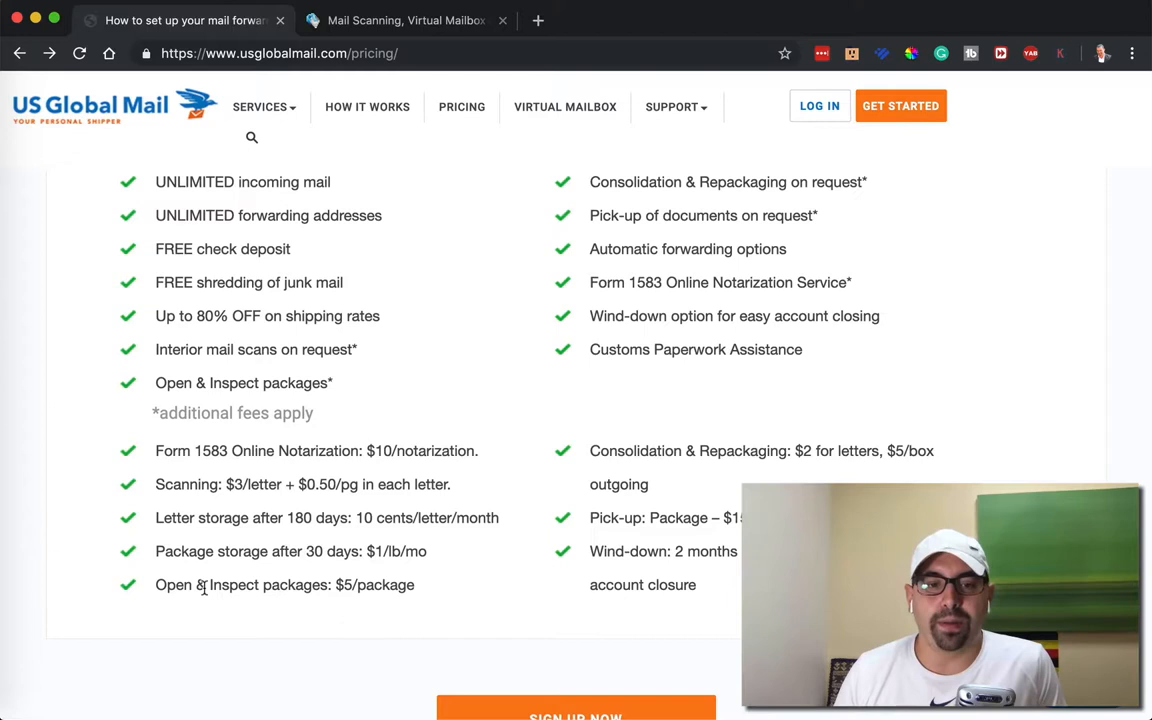
scroll("up", 3)
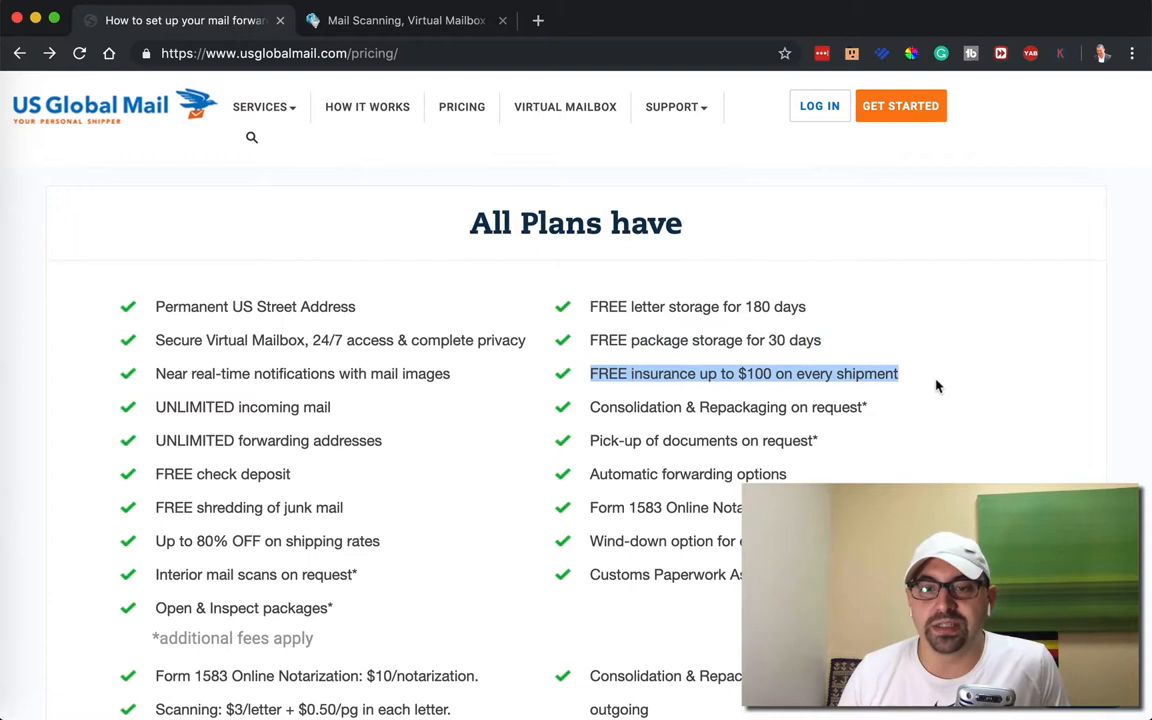
scroll("down", 3)
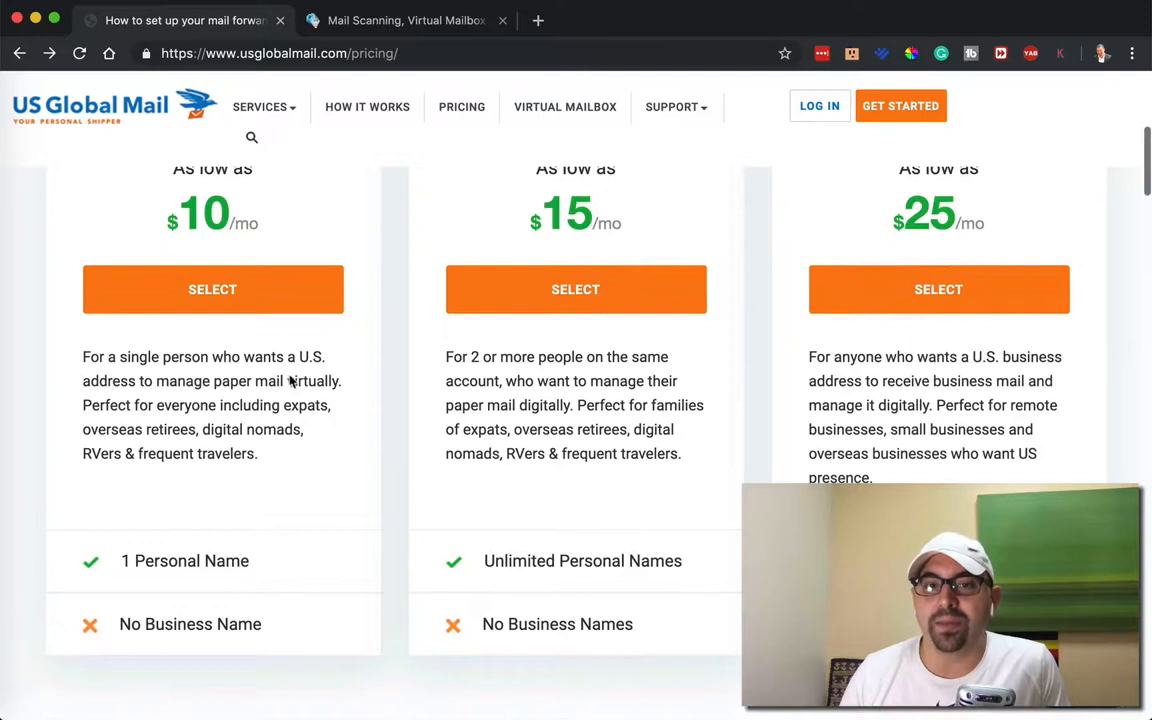
scroll("down", 3)
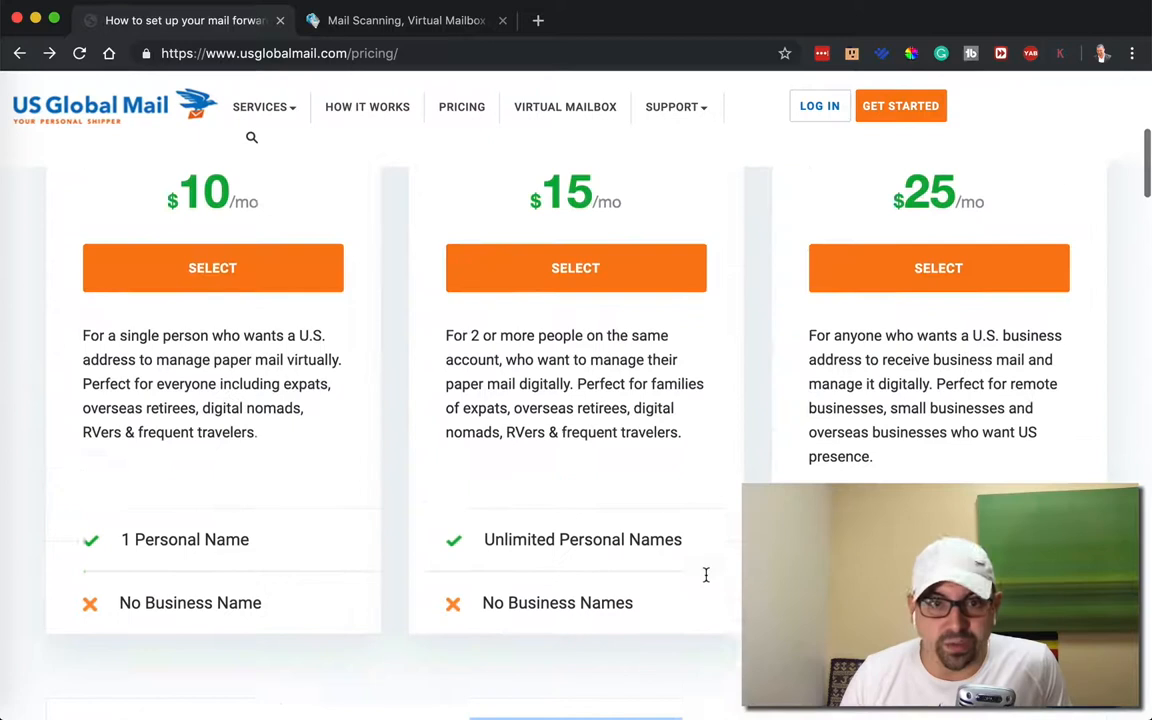
scroll("down", 3)
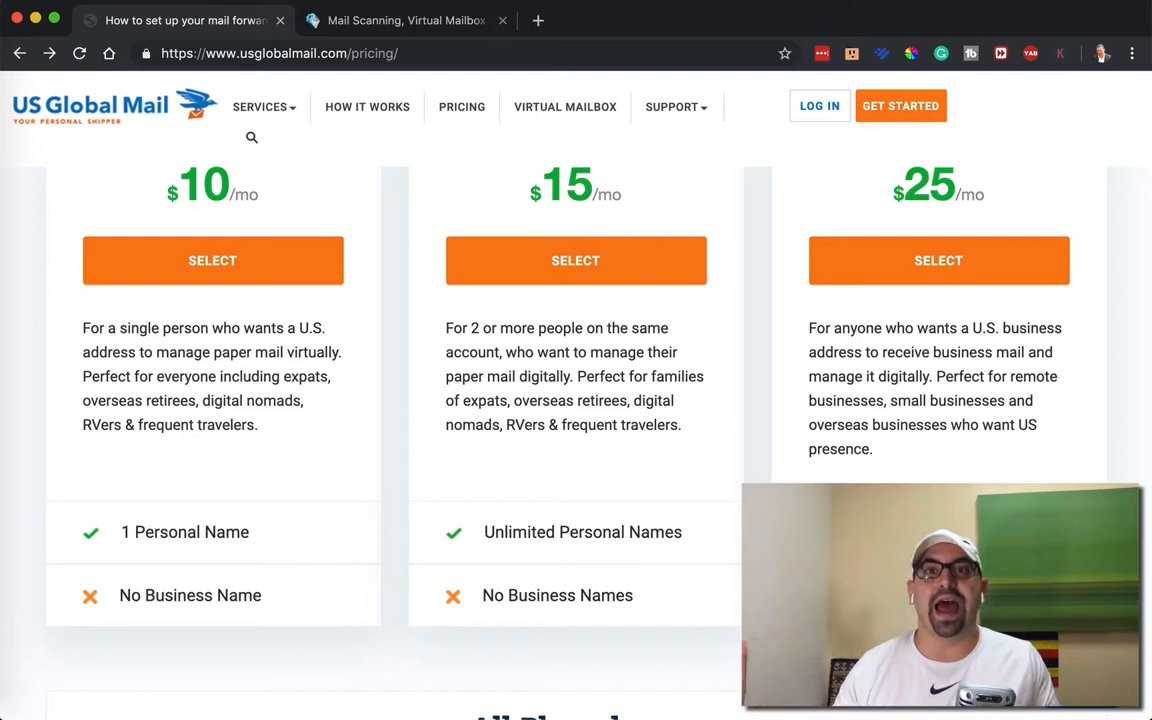
scroll("down", 3)
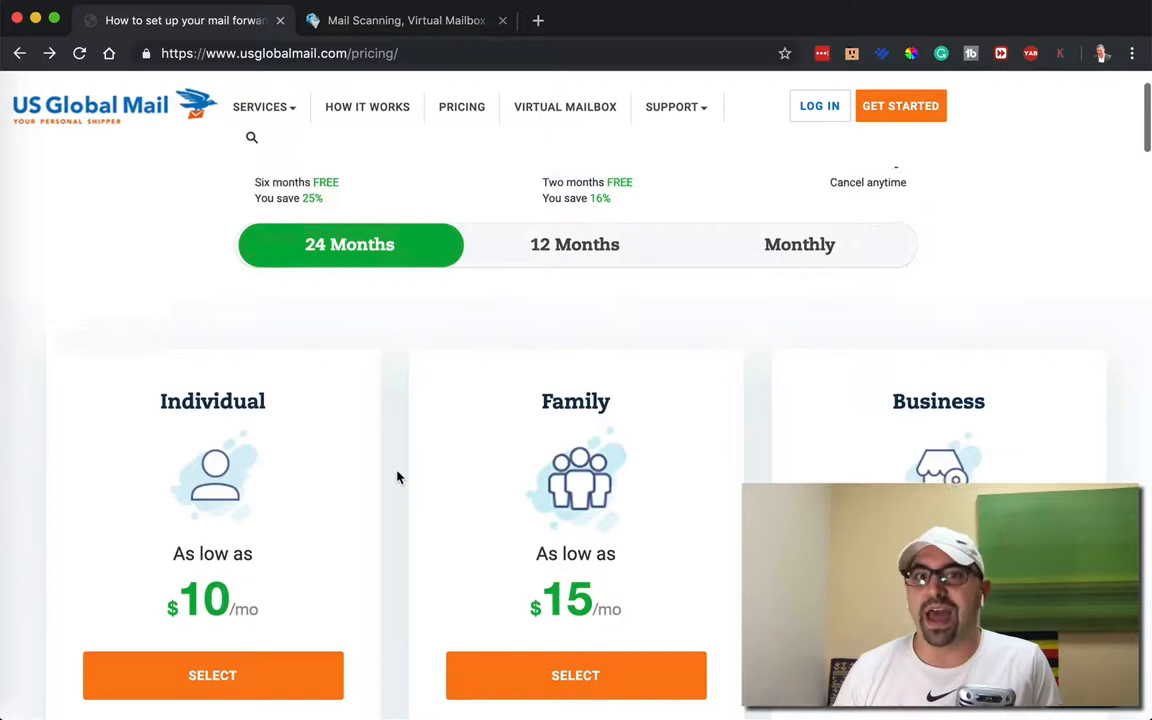
scroll("down", 3)
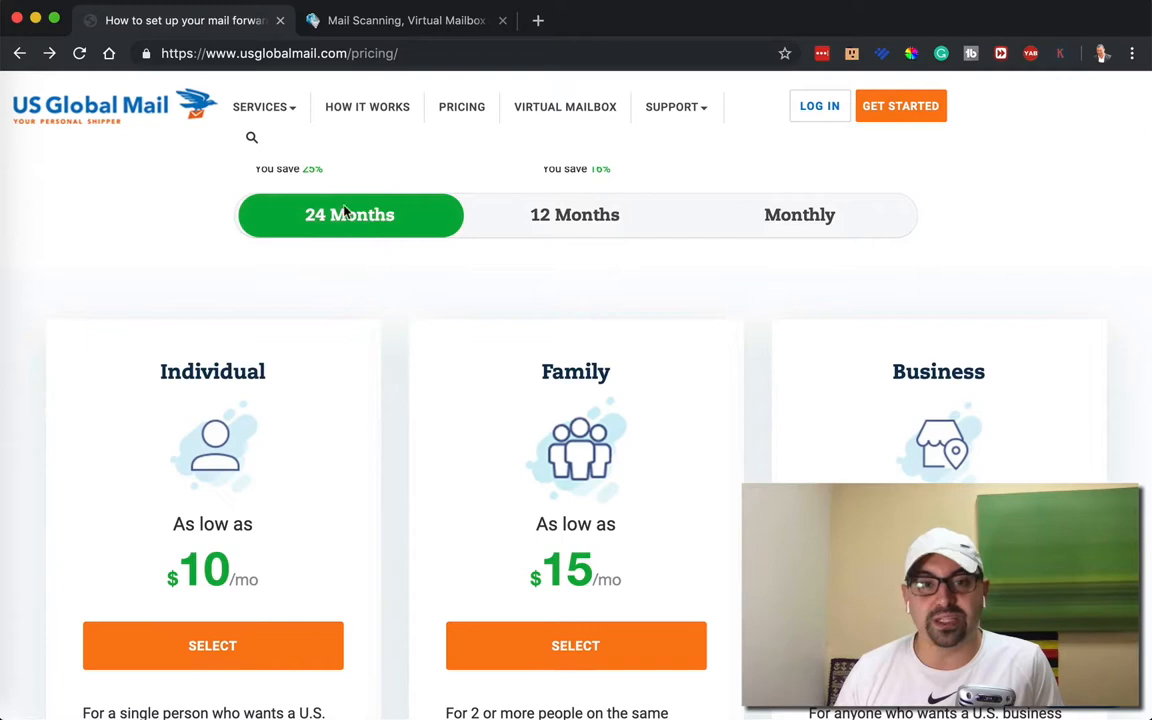
left_click(799, 215)
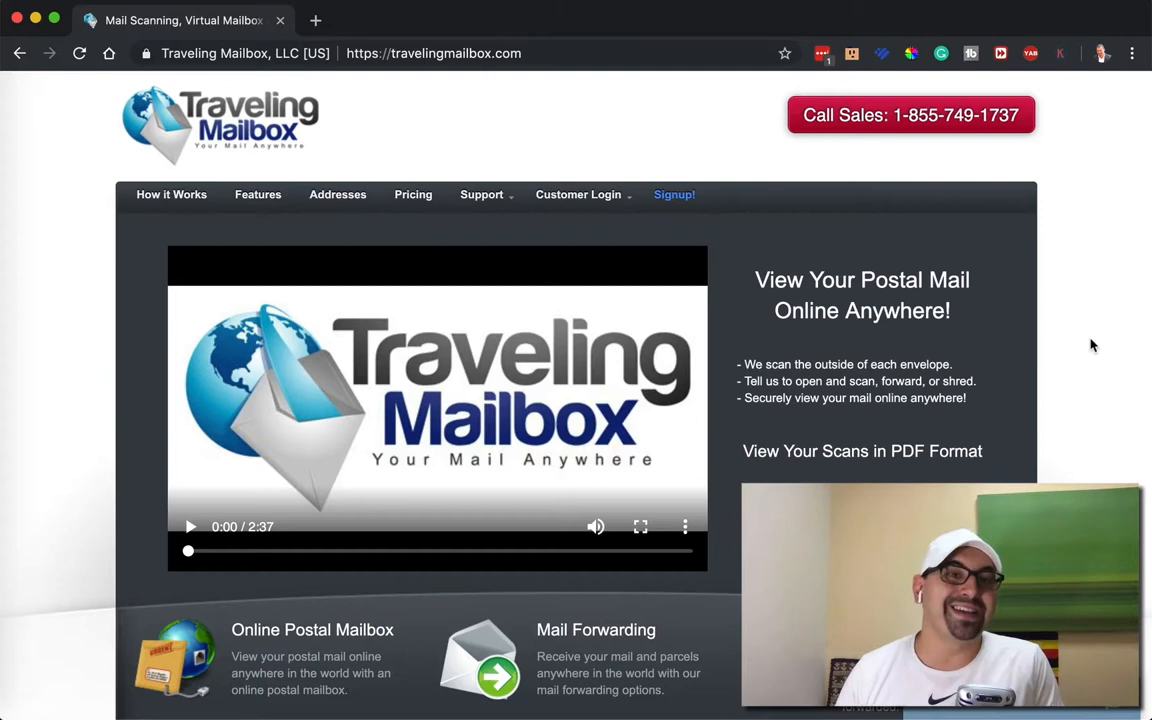
- Scroll through Traveling Mailbox's home page down to About Us, integrations and news
scroll("down", 3)
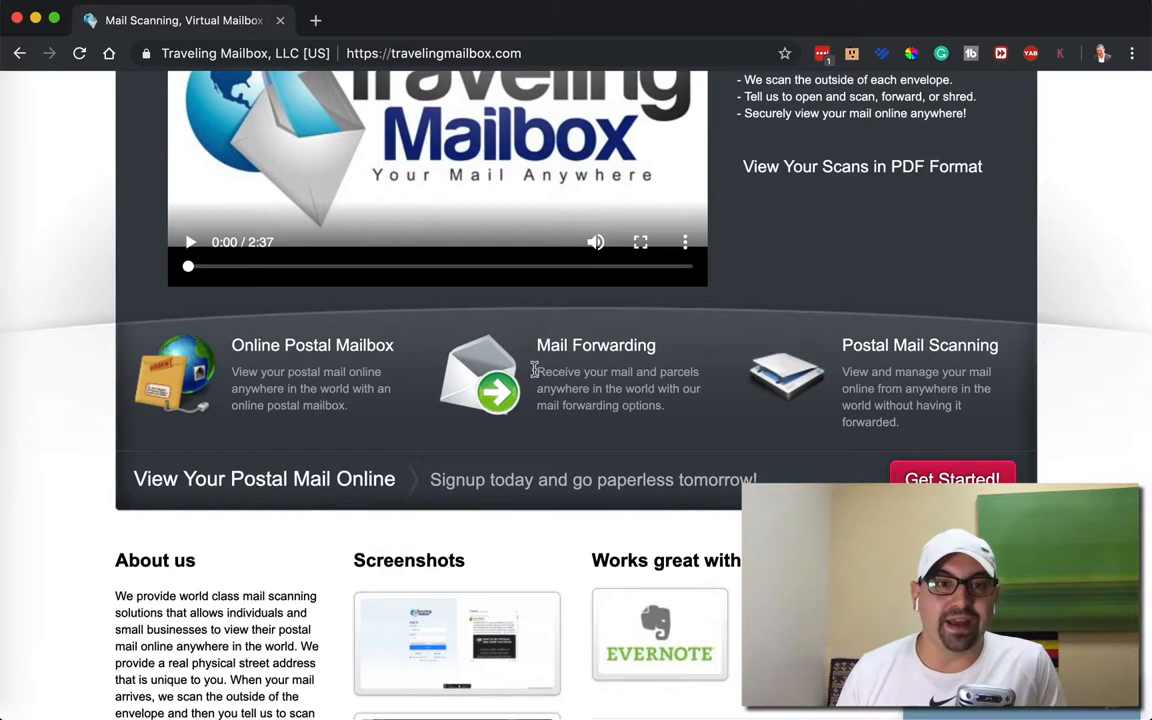
scroll("down", 3)
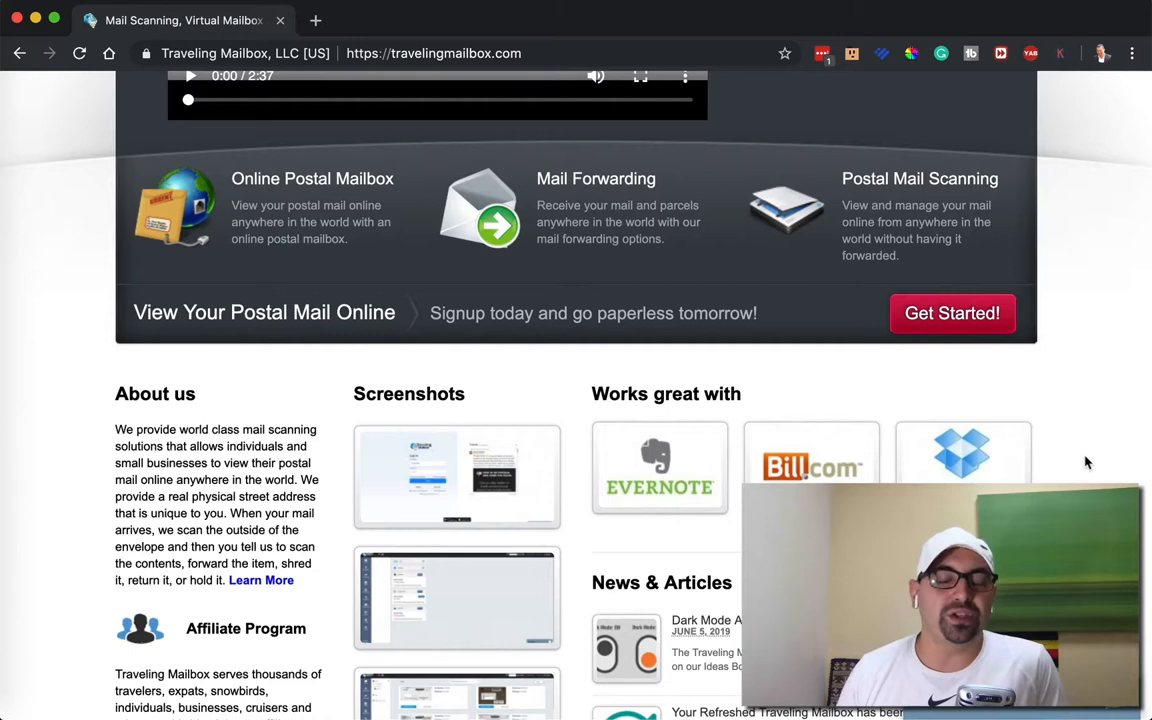
scroll("down", 3)
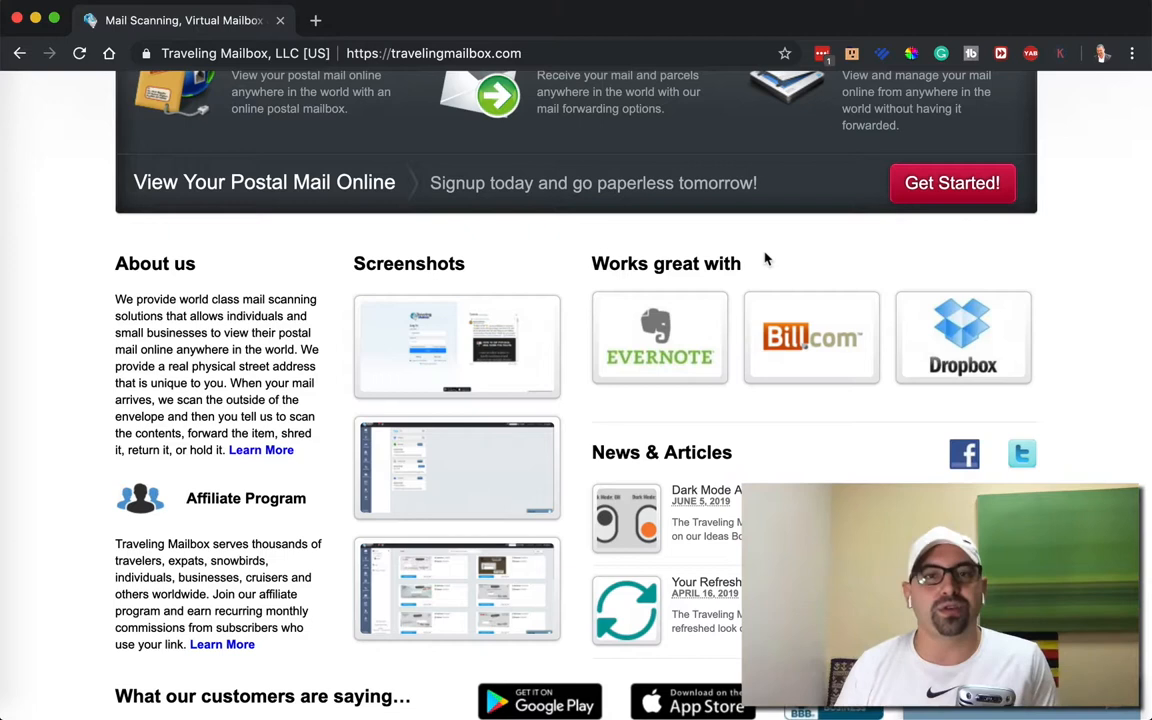
mouse_move(1125, 401)
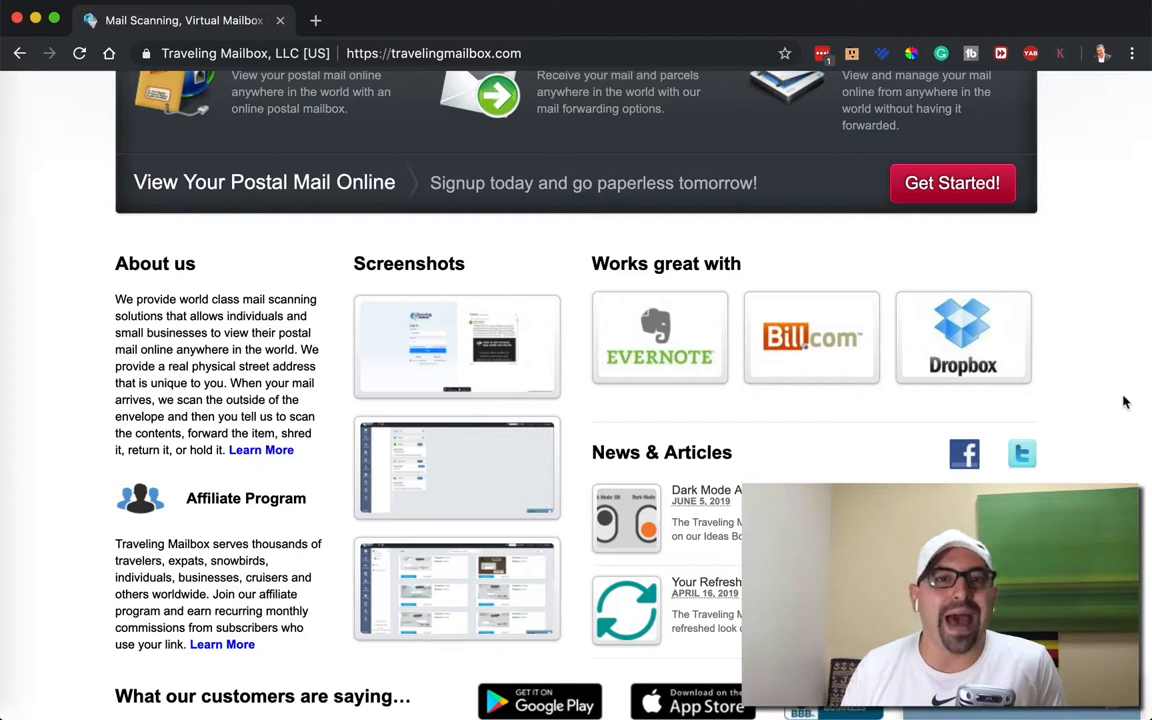
scroll("down", 3)
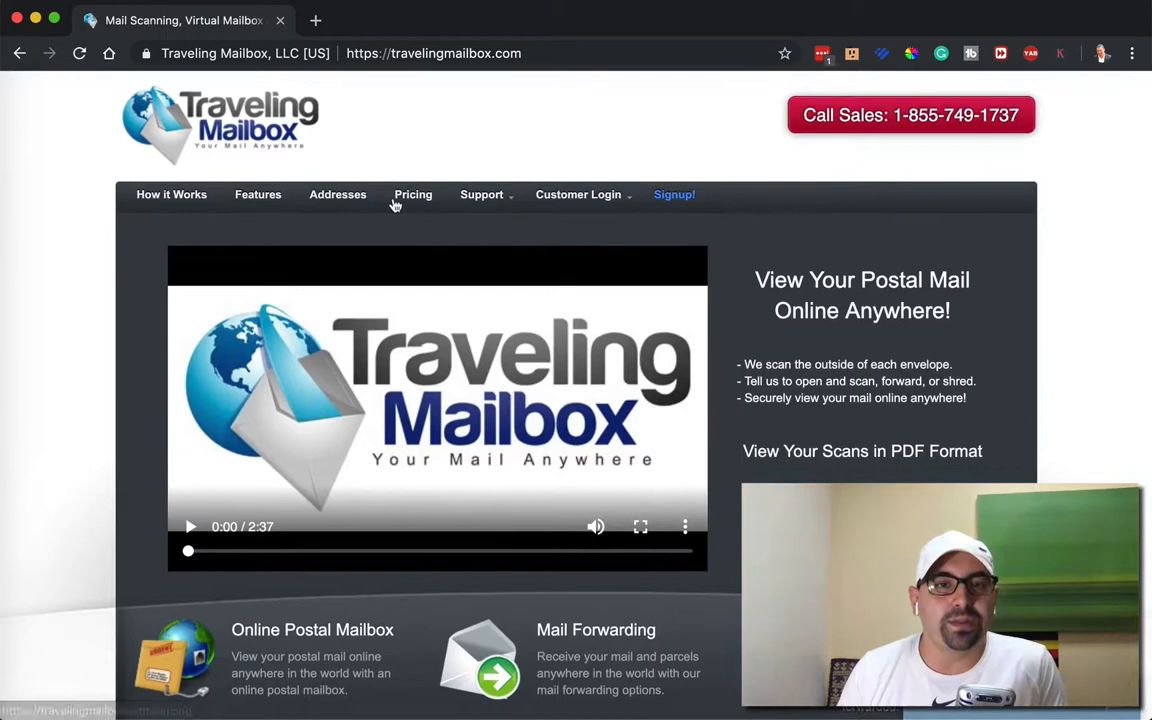
- Review Traveling Mailbox pricing: Basic $15, Extended $25 and Small Business $55 monthly plans
left_click(413, 194)
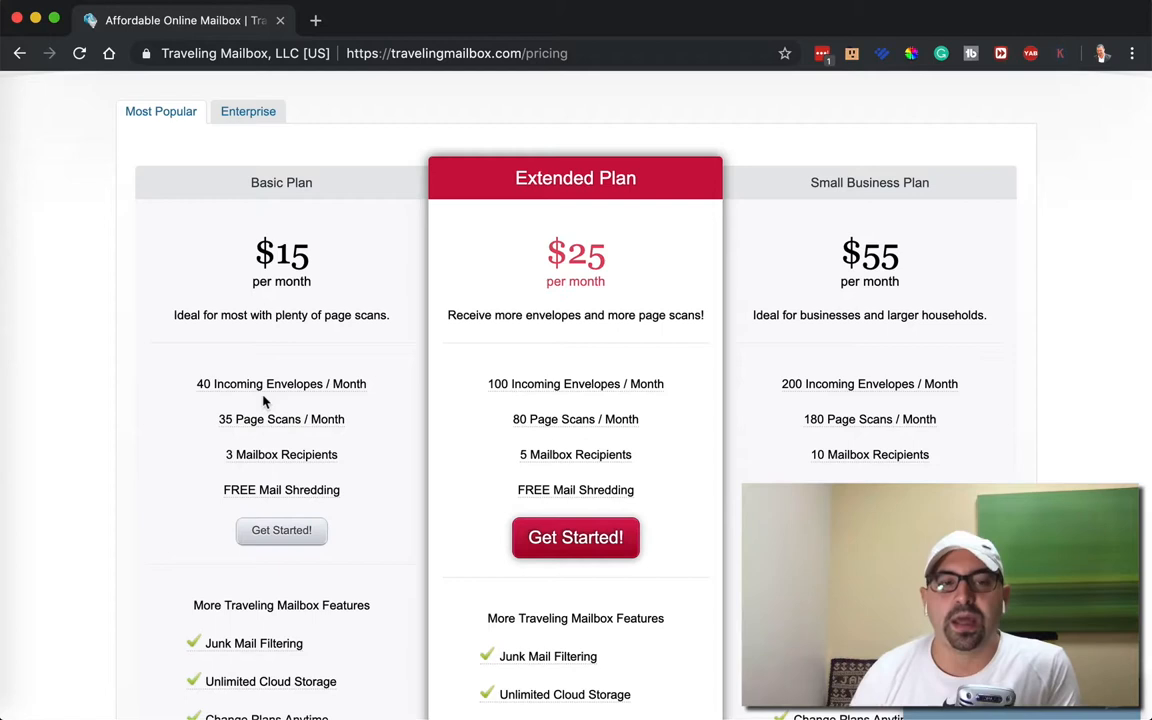
mouse_move(281, 383)
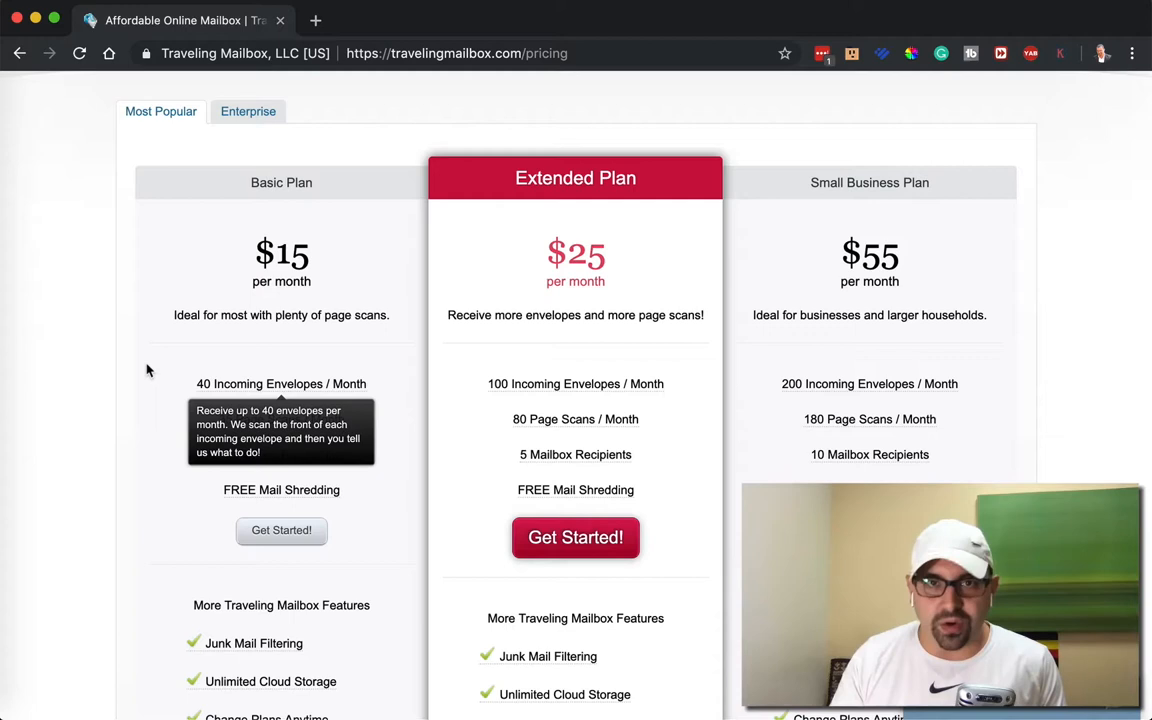
mouse_move(96, 237)
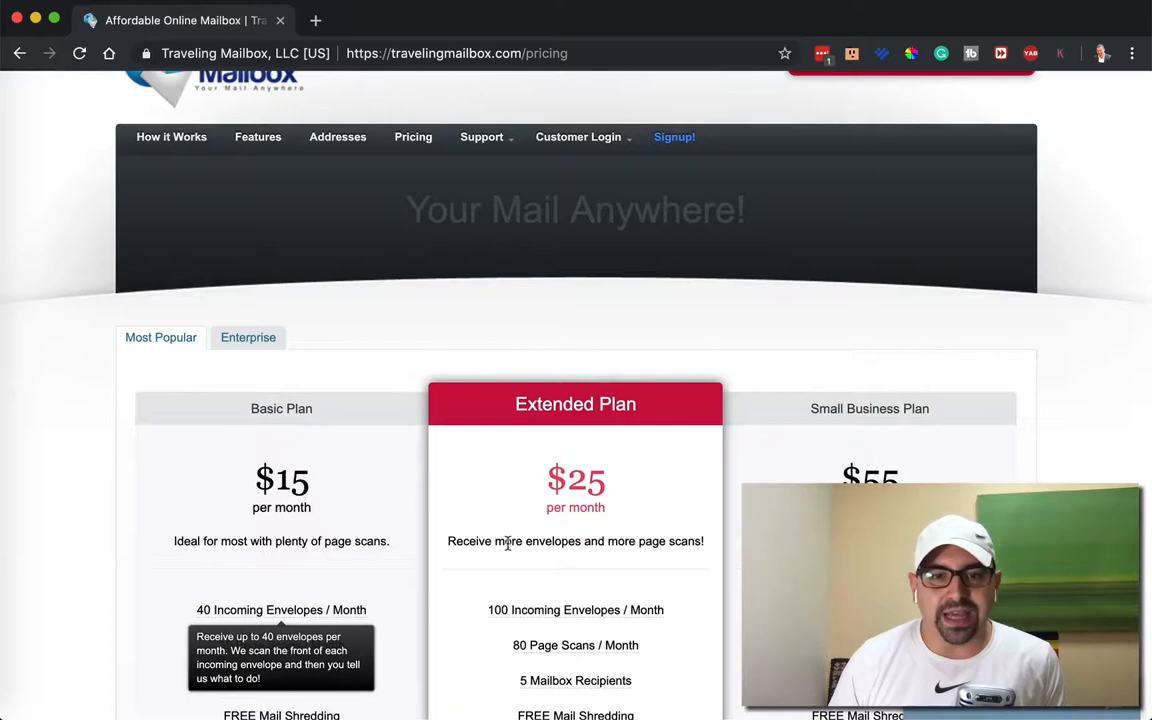
scroll("down", 3)
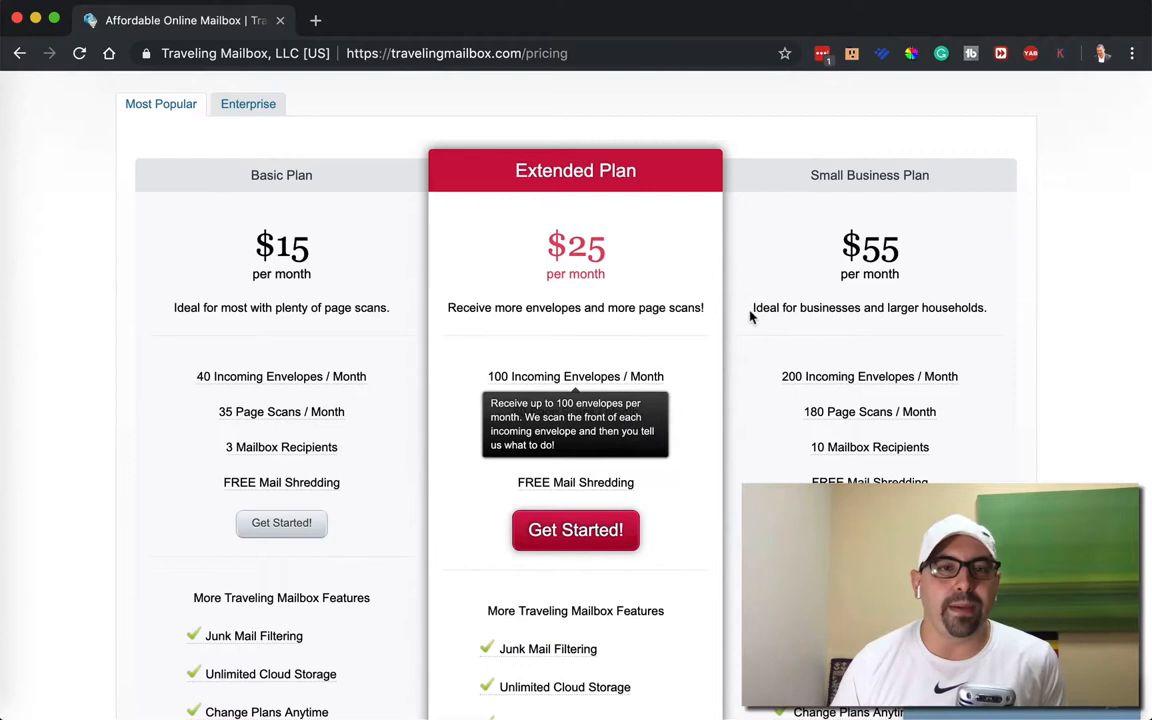
scroll("down", 3)
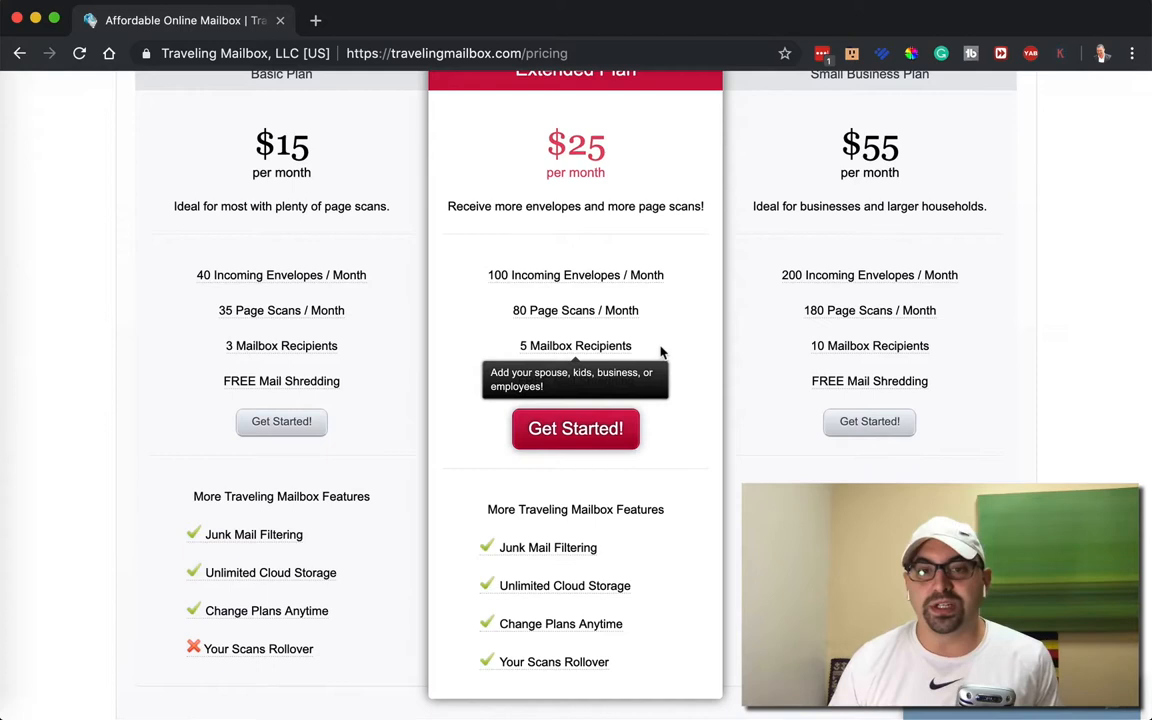
scroll("down", 3)
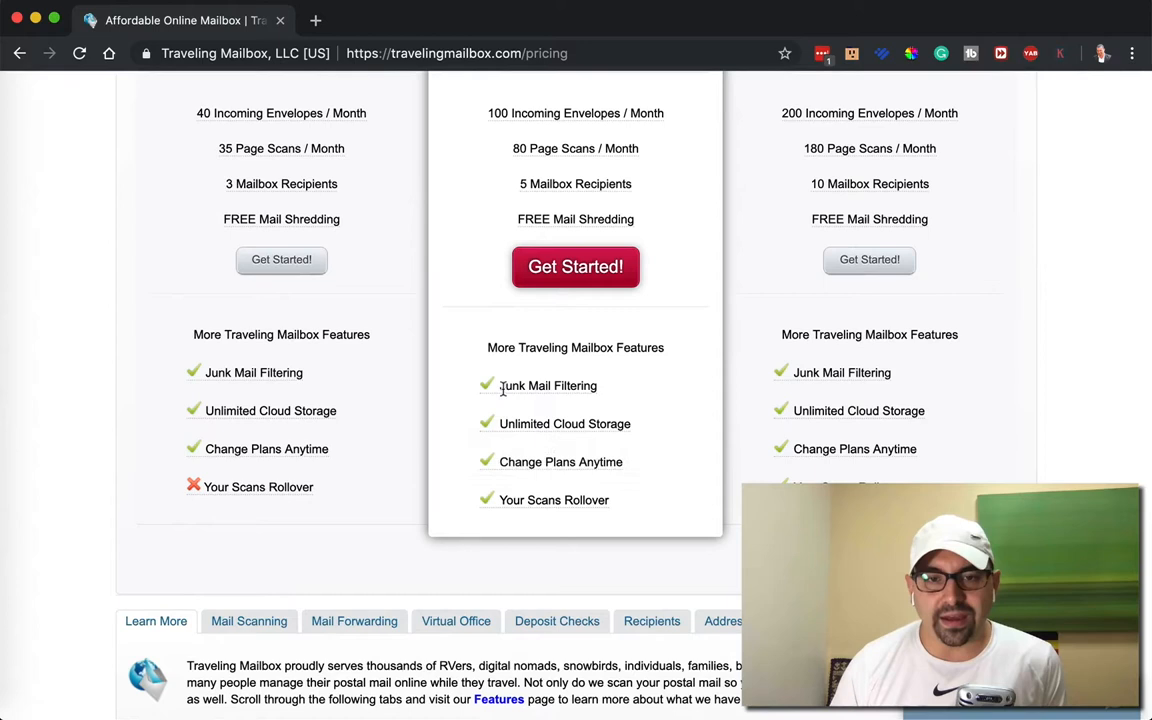
mouse_move(655, 540)
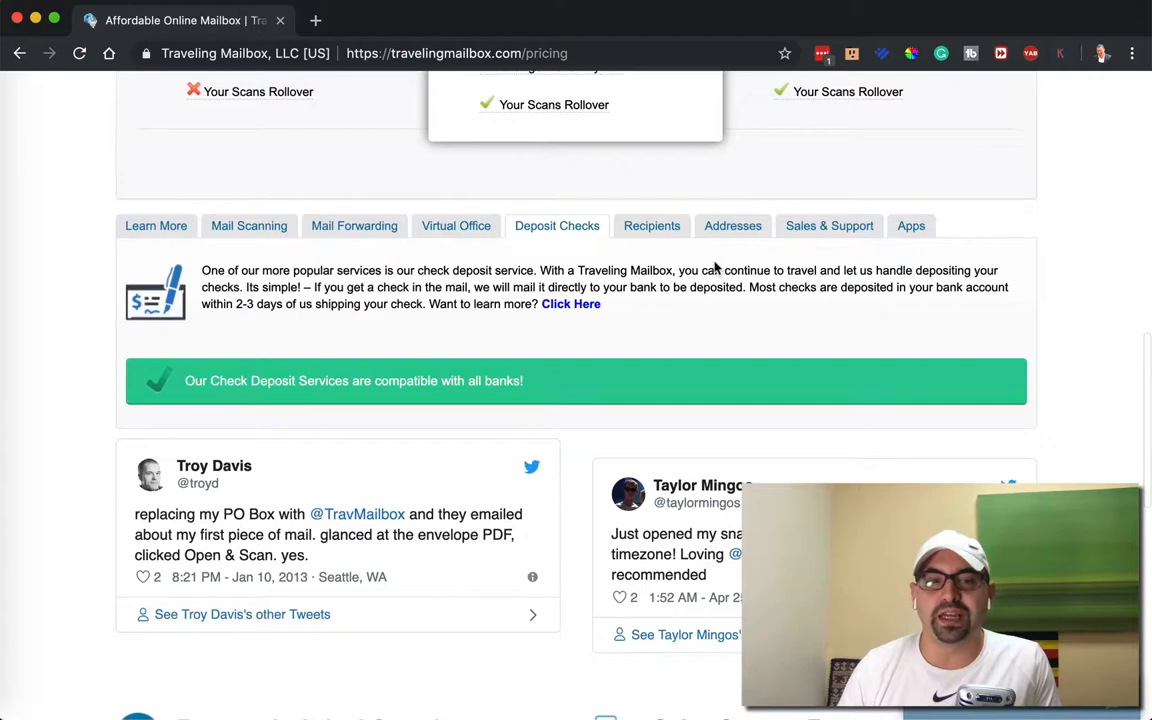
- View Recipients and Addresses details: 25+ real street addresses, no PO Boxes
left_click(651, 225)
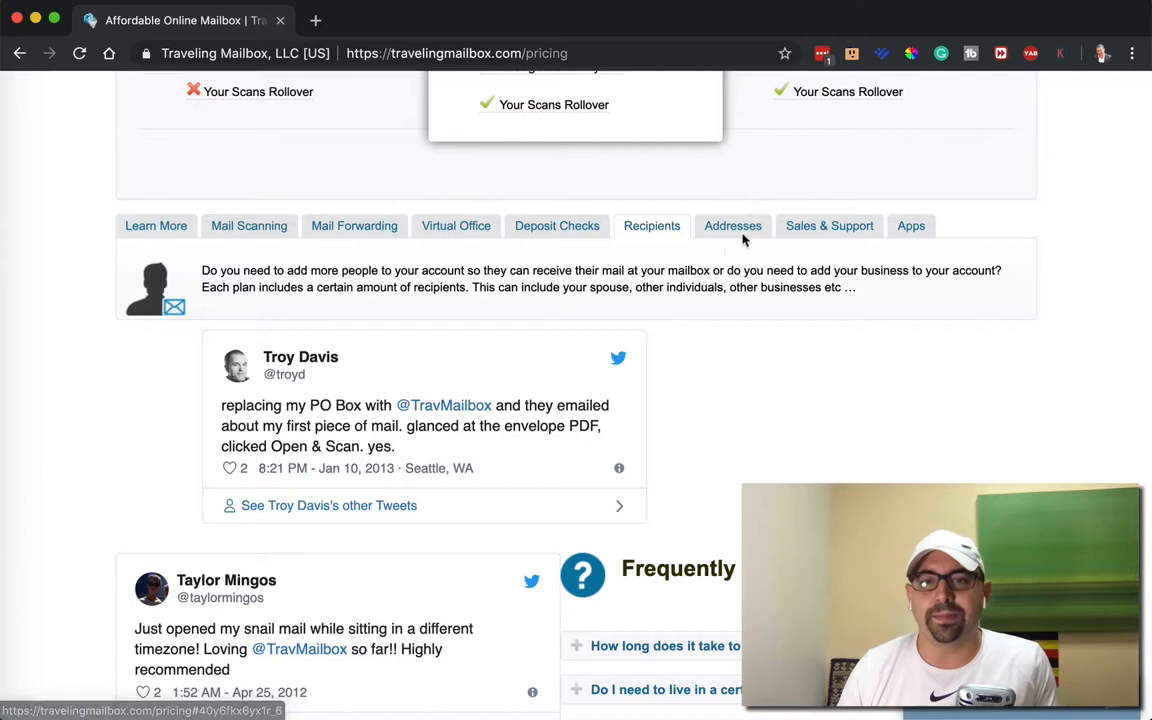
left_click(732, 225)
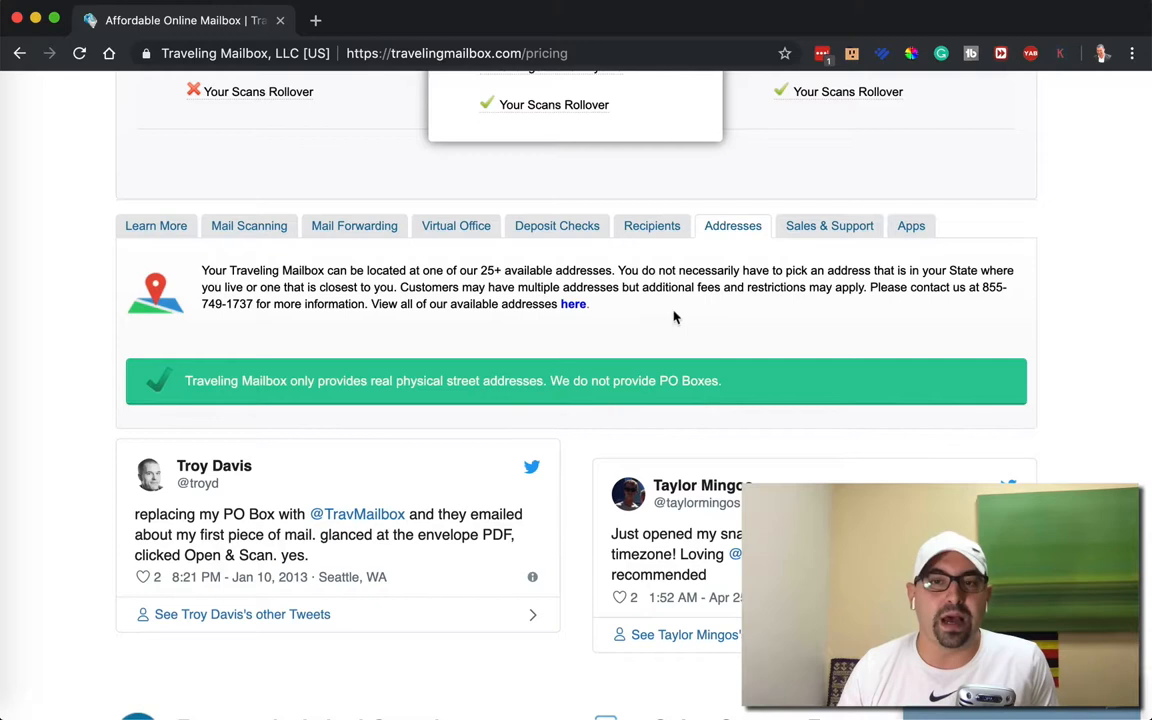
scroll("up", 3)
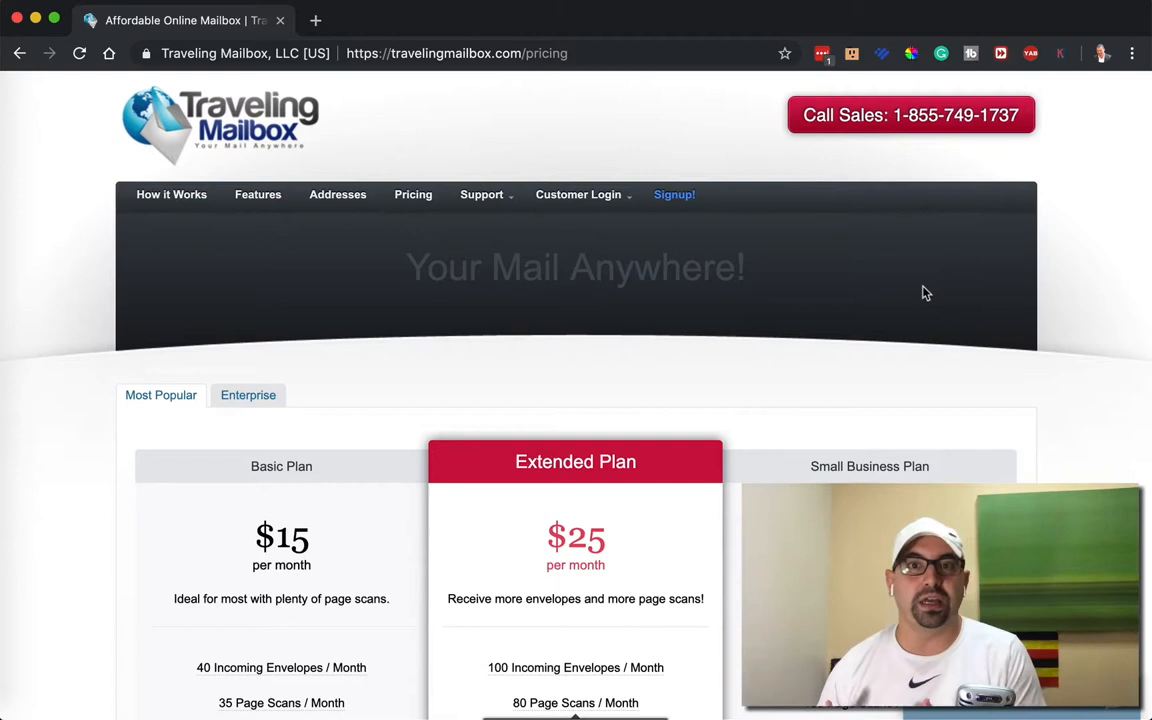
mouse_move(1081, 330)
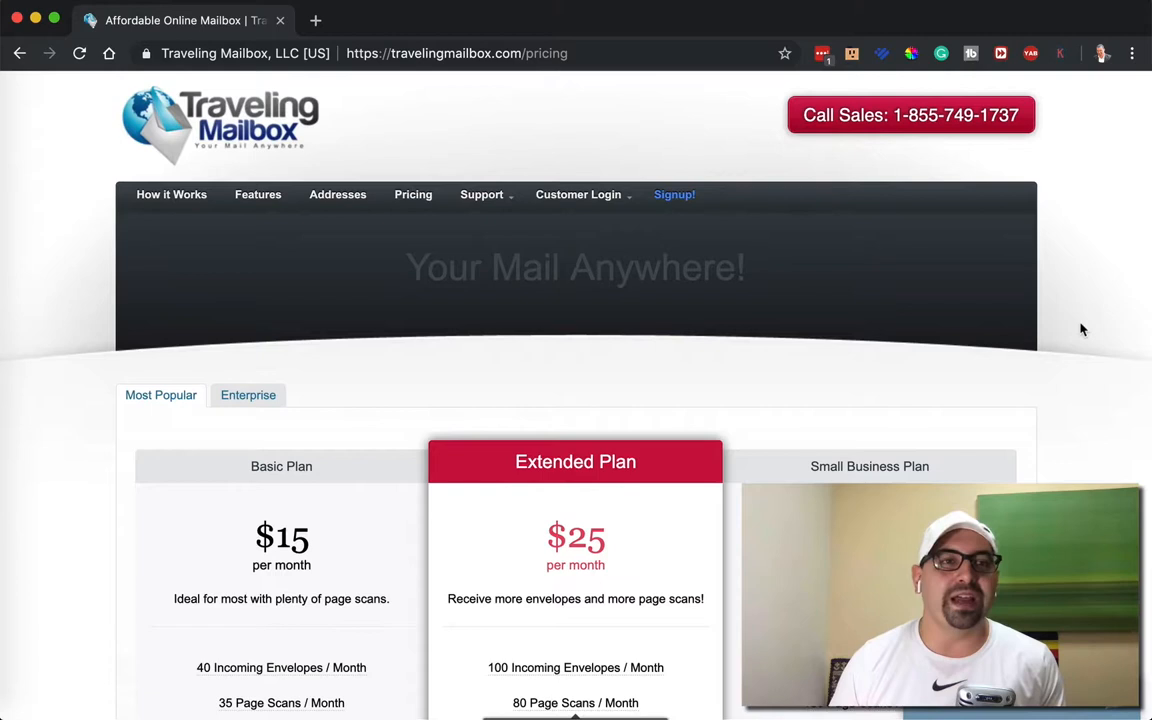